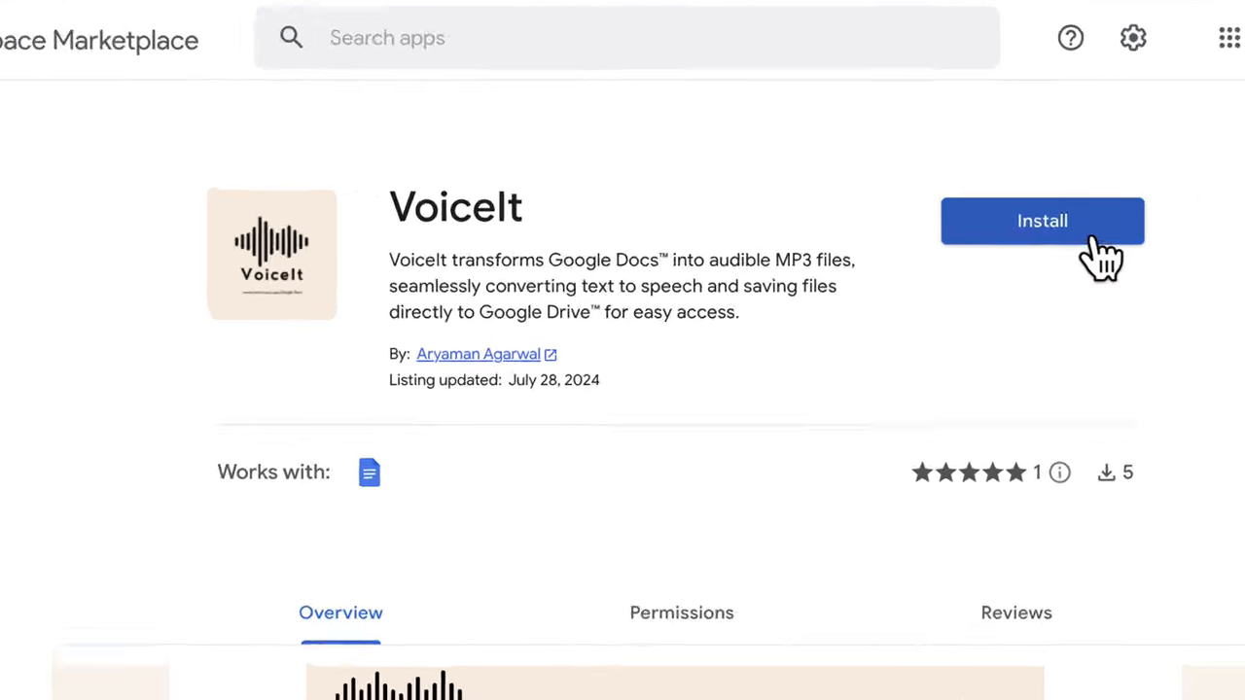
Step: Install the VoiceIt add-on from Marketplace and grant it access to the Google account
click(1042, 220)
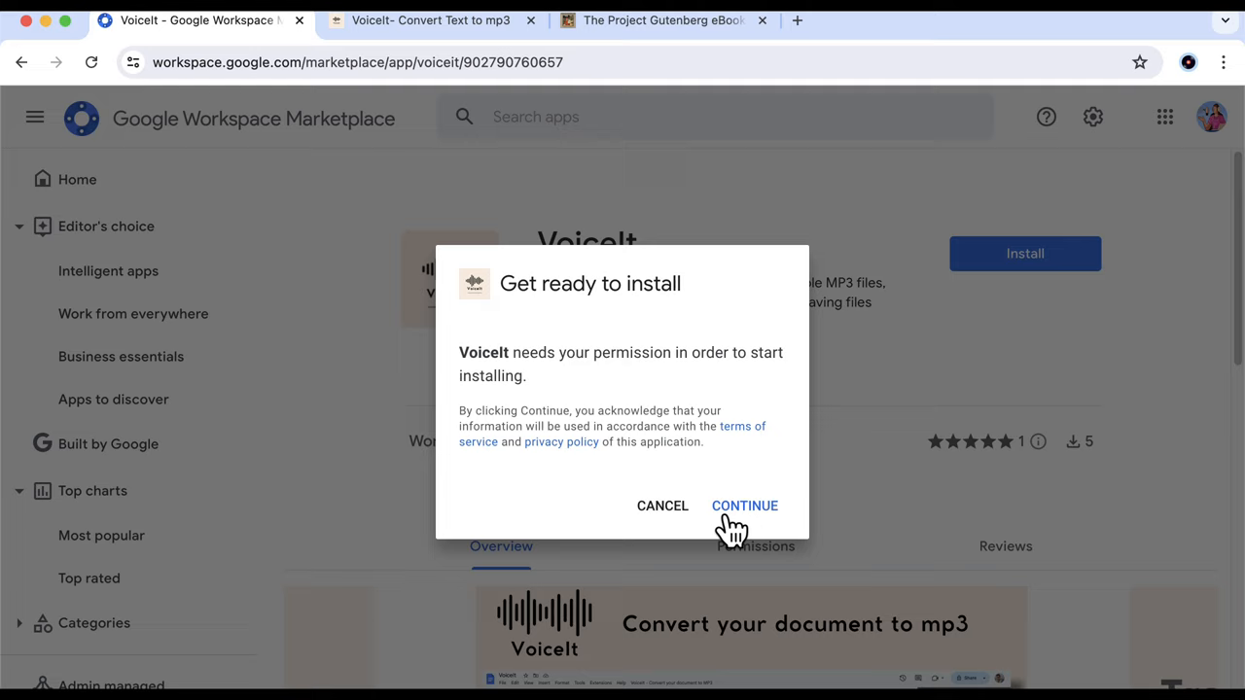
click(745, 506)
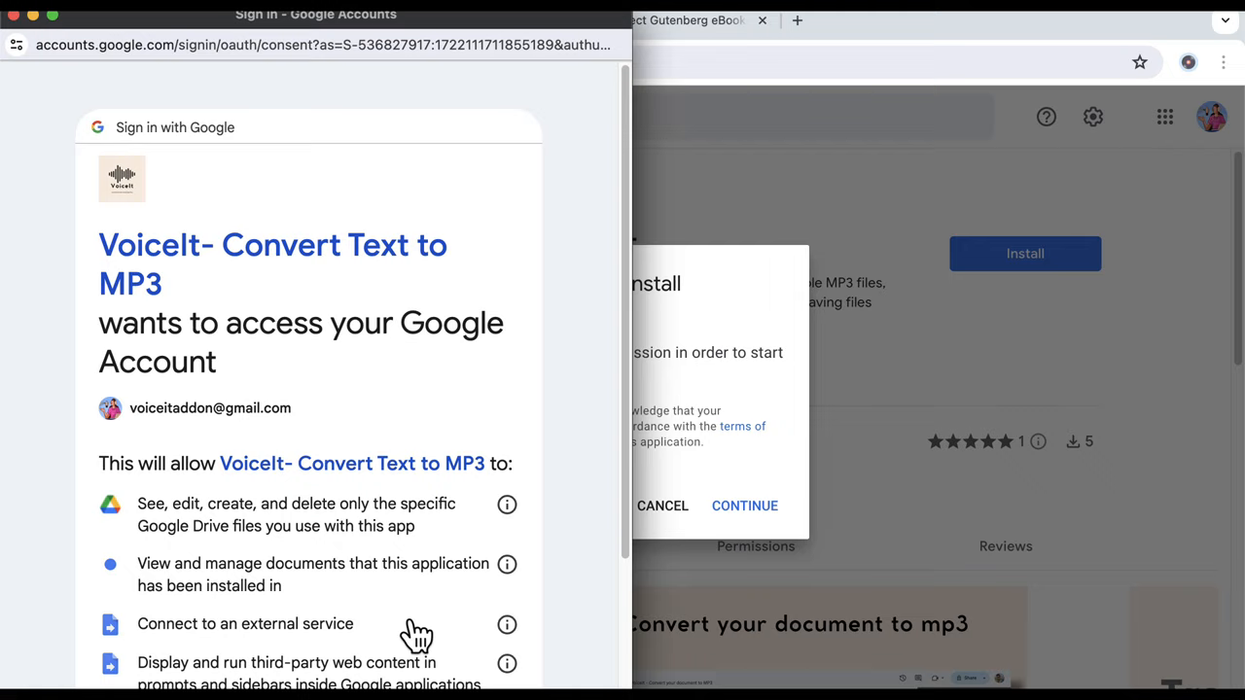
scroll(down, 3)
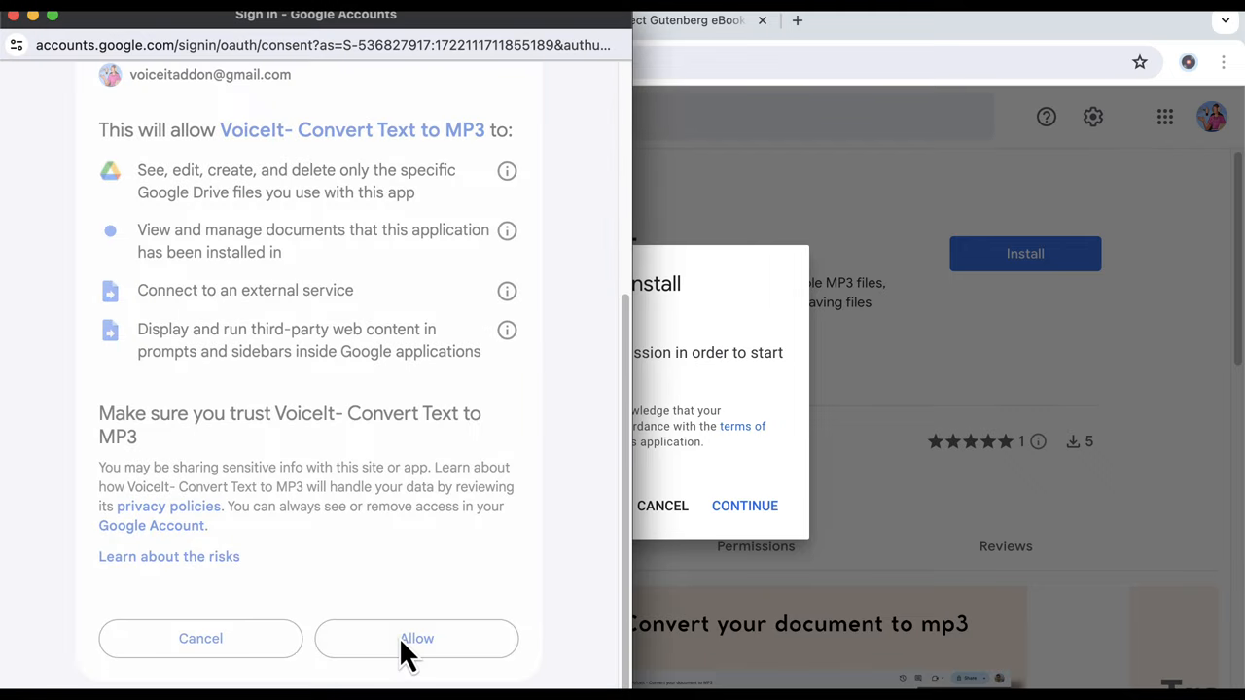
click(416, 638)
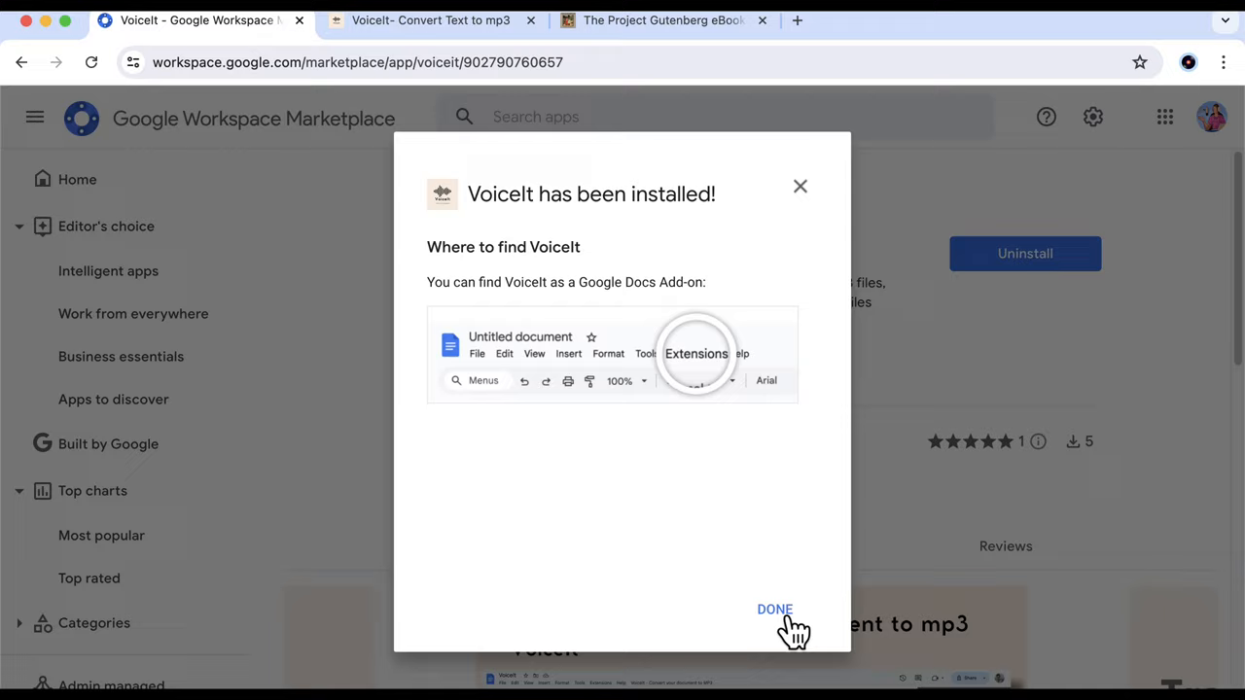
click(774, 609)
text(docs.new)
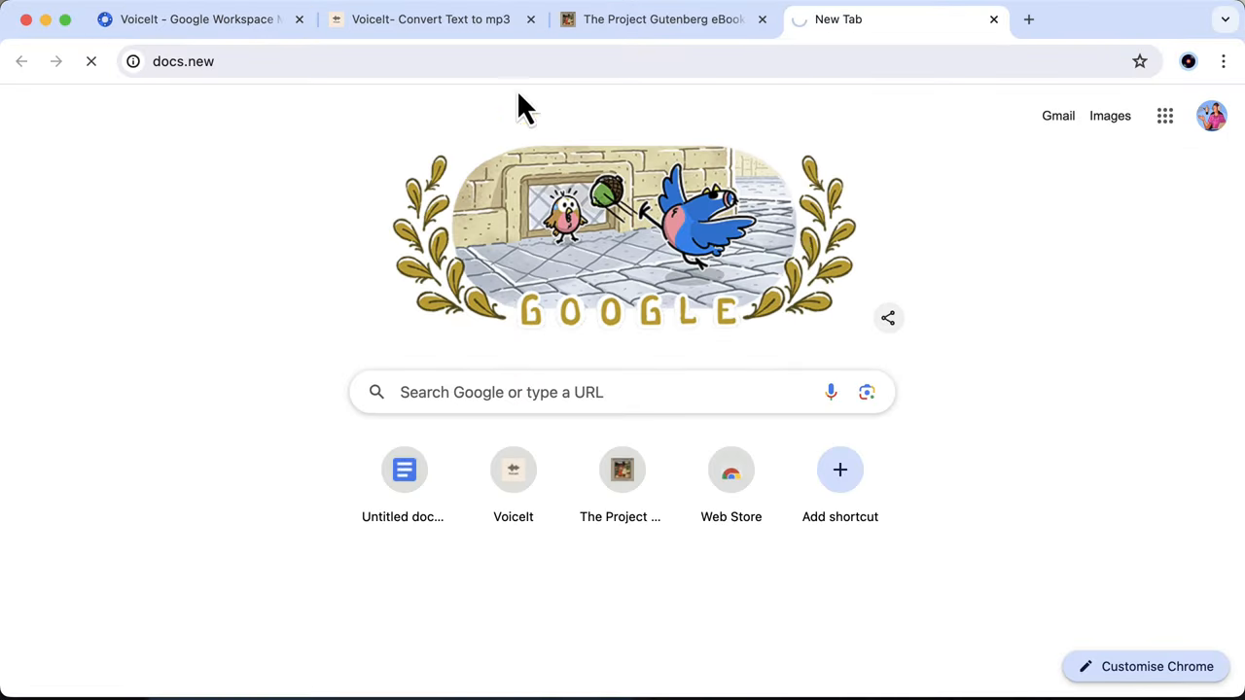
Step: Copy Chapter IV's first two paragraphs from the Gutenberg ebook into the new document
click(662, 19)
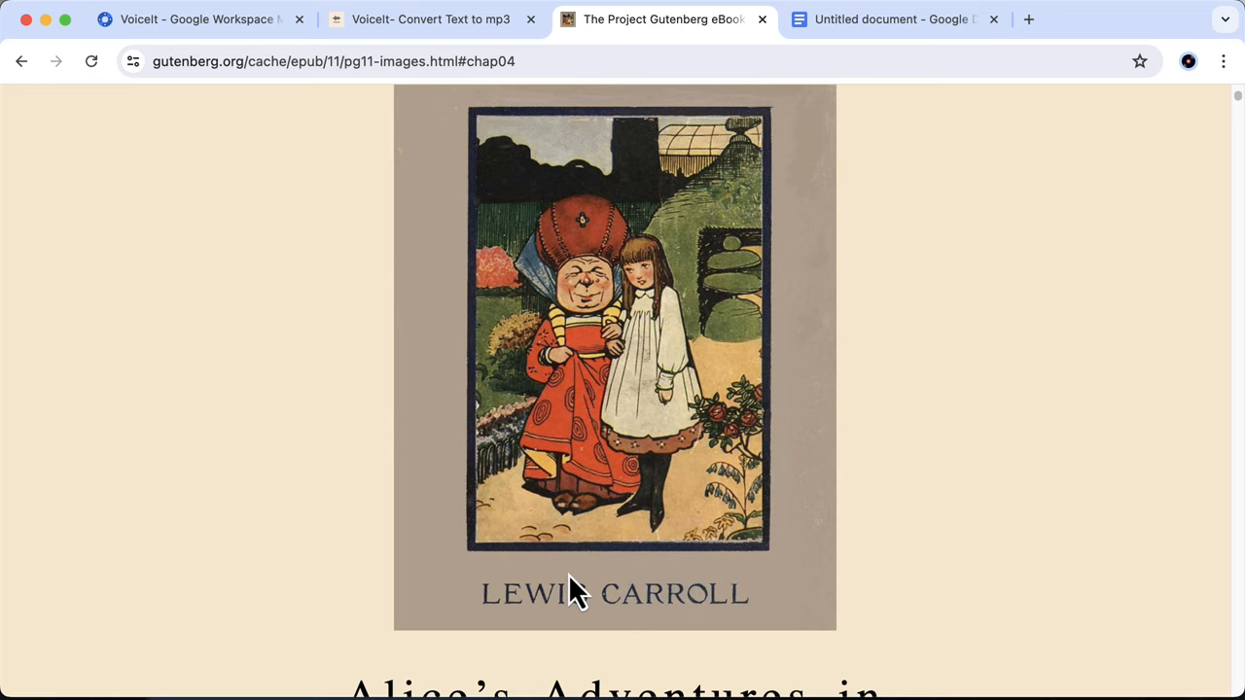
scroll(down, 3)
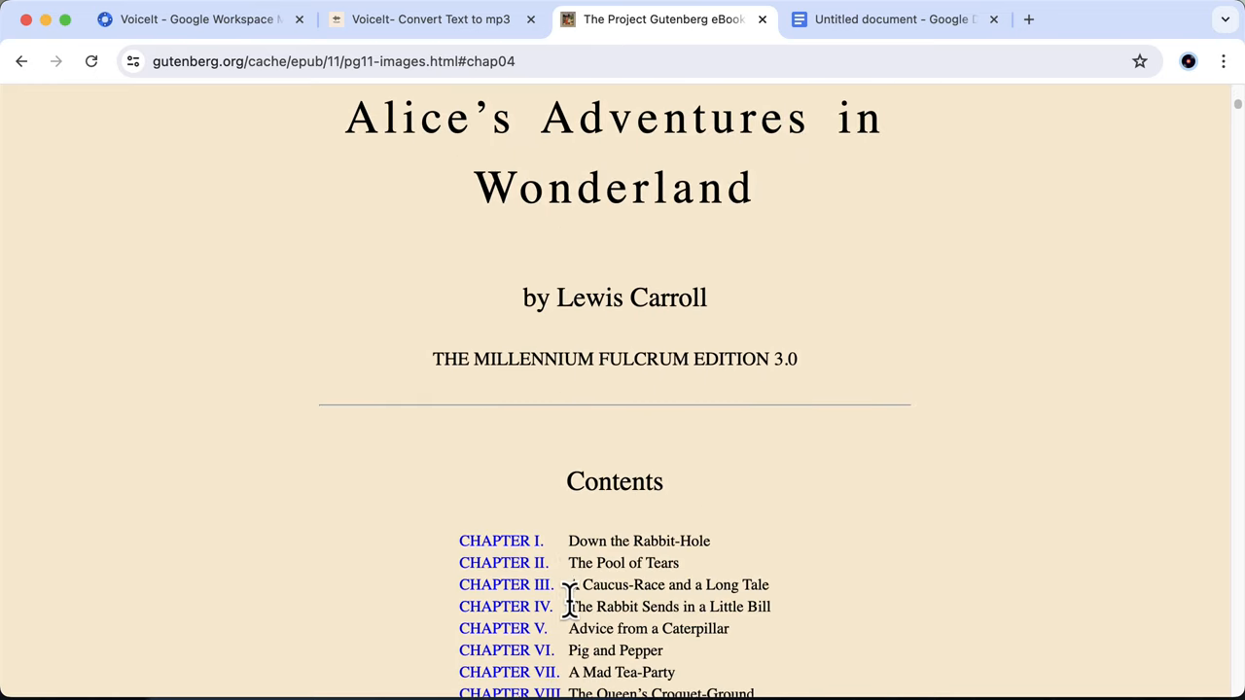
click(506, 606)
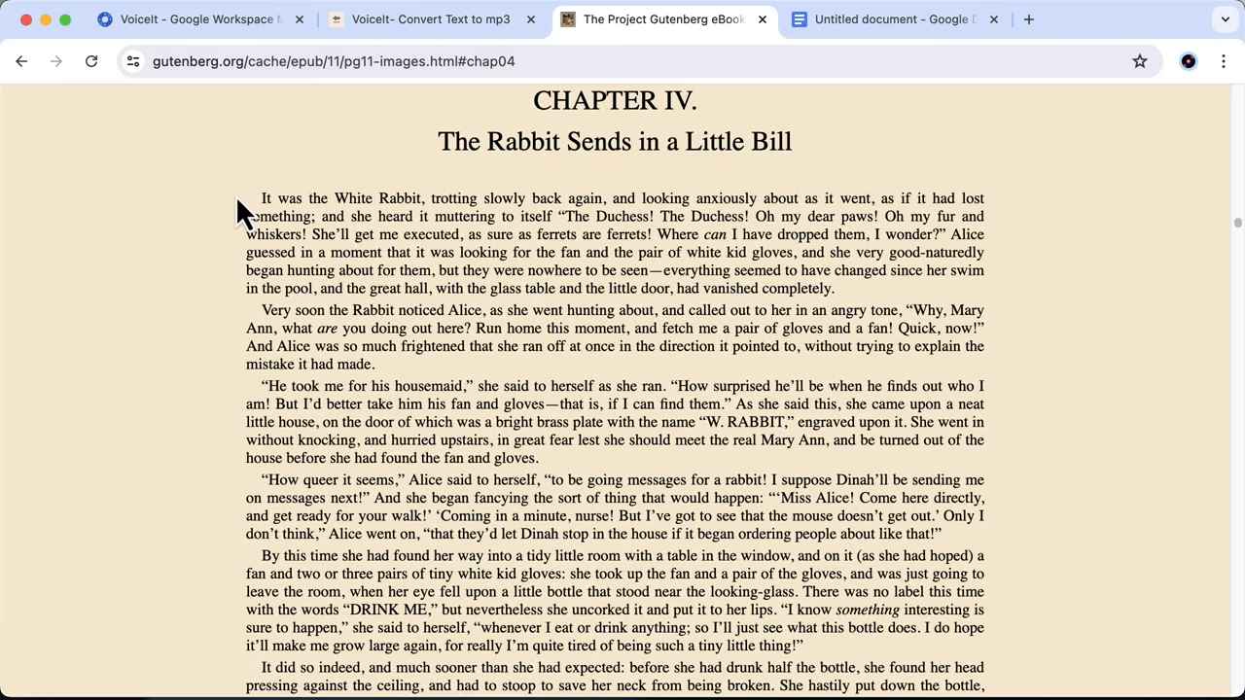
drag(260, 198, 374, 364)
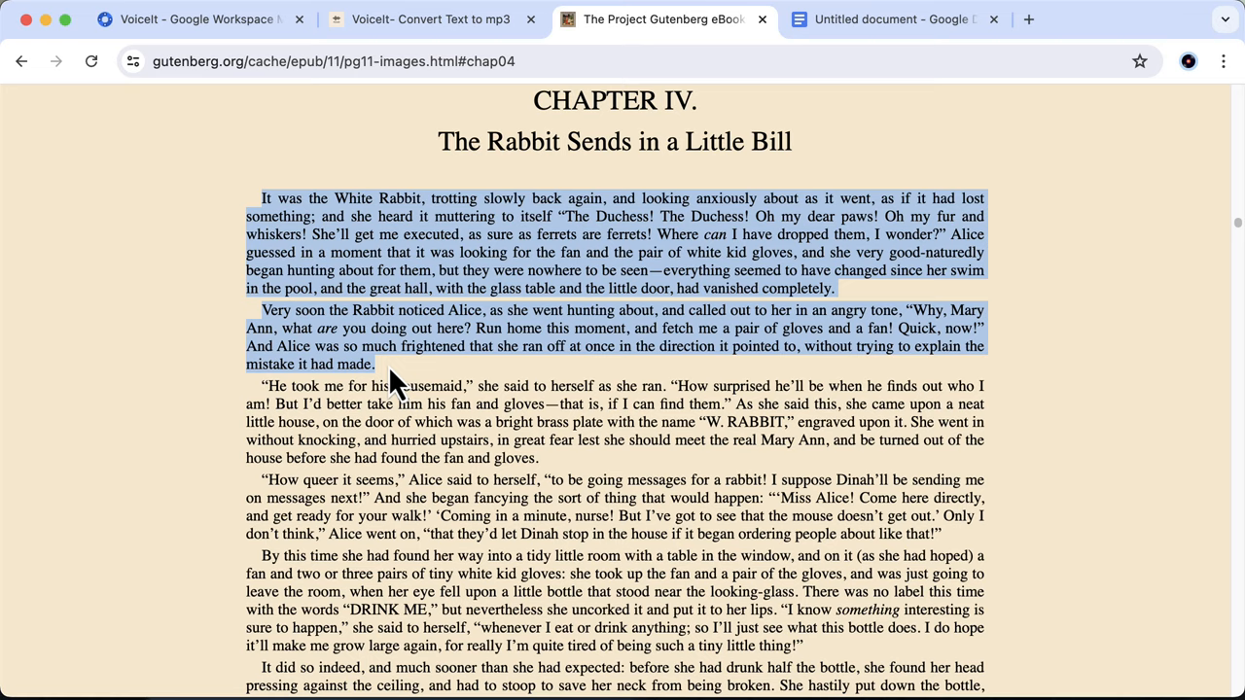
click(890, 18)
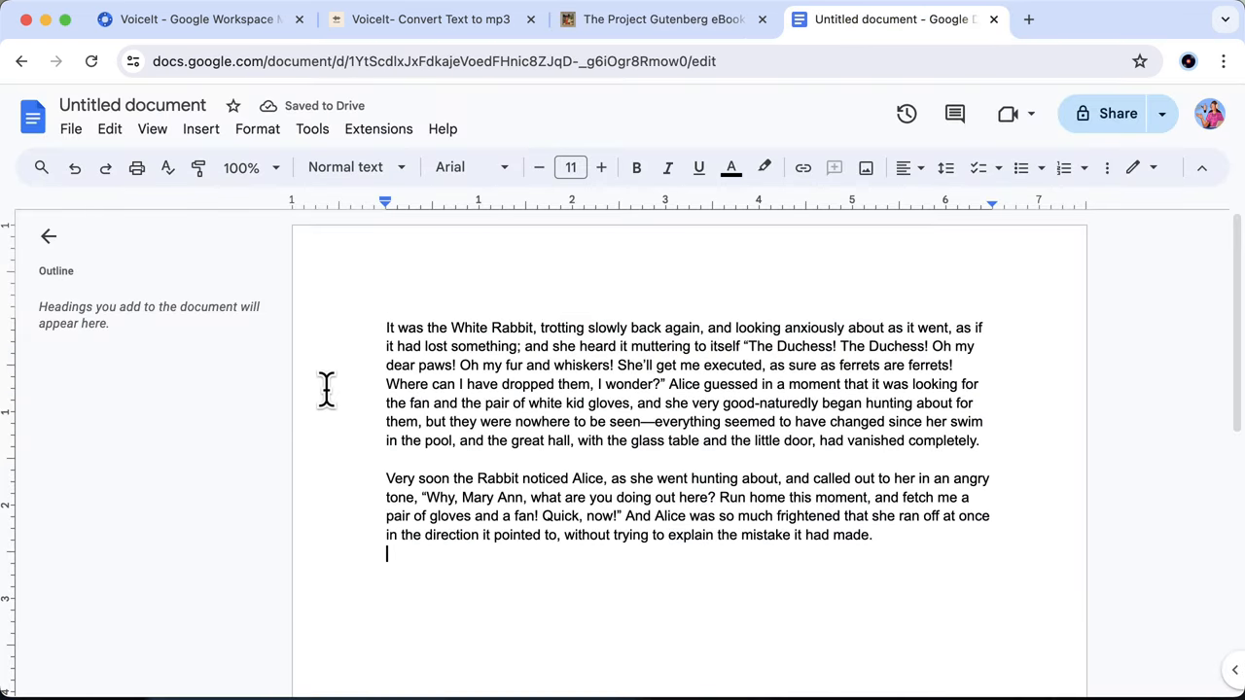
Step: Launch VoiceIt from Extensions and open the OpenAI API keys page for a key
click(379, 128)
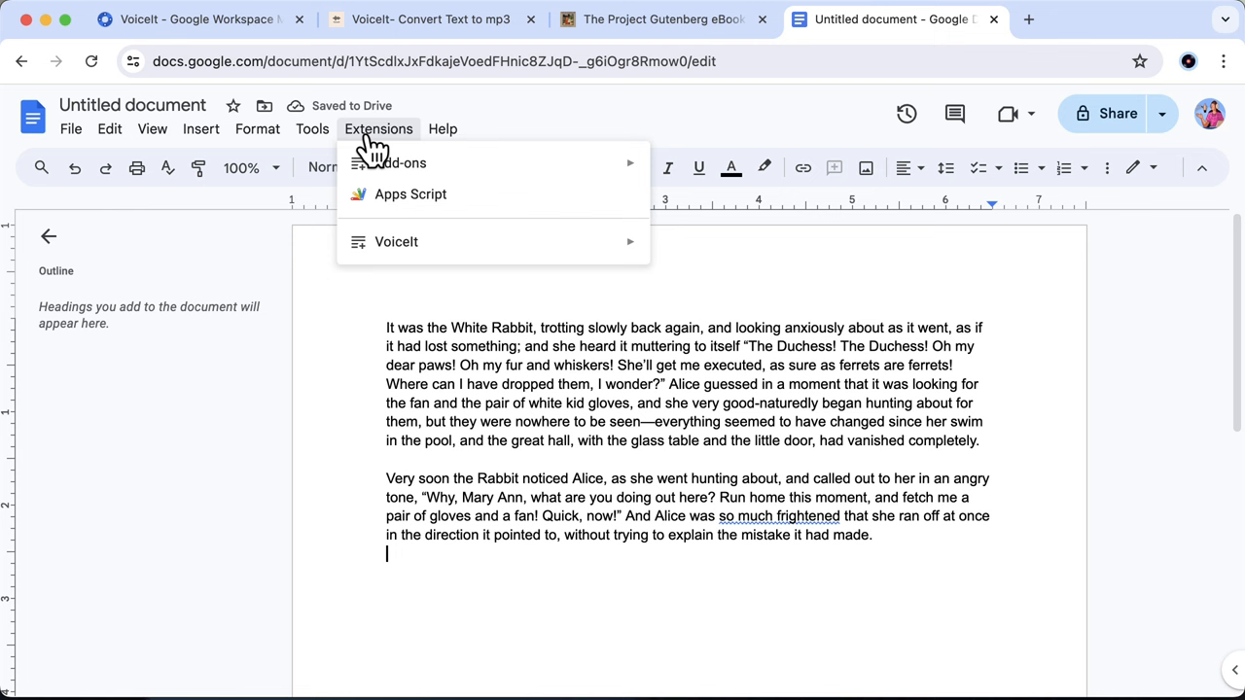
mouse_move(396, 241)
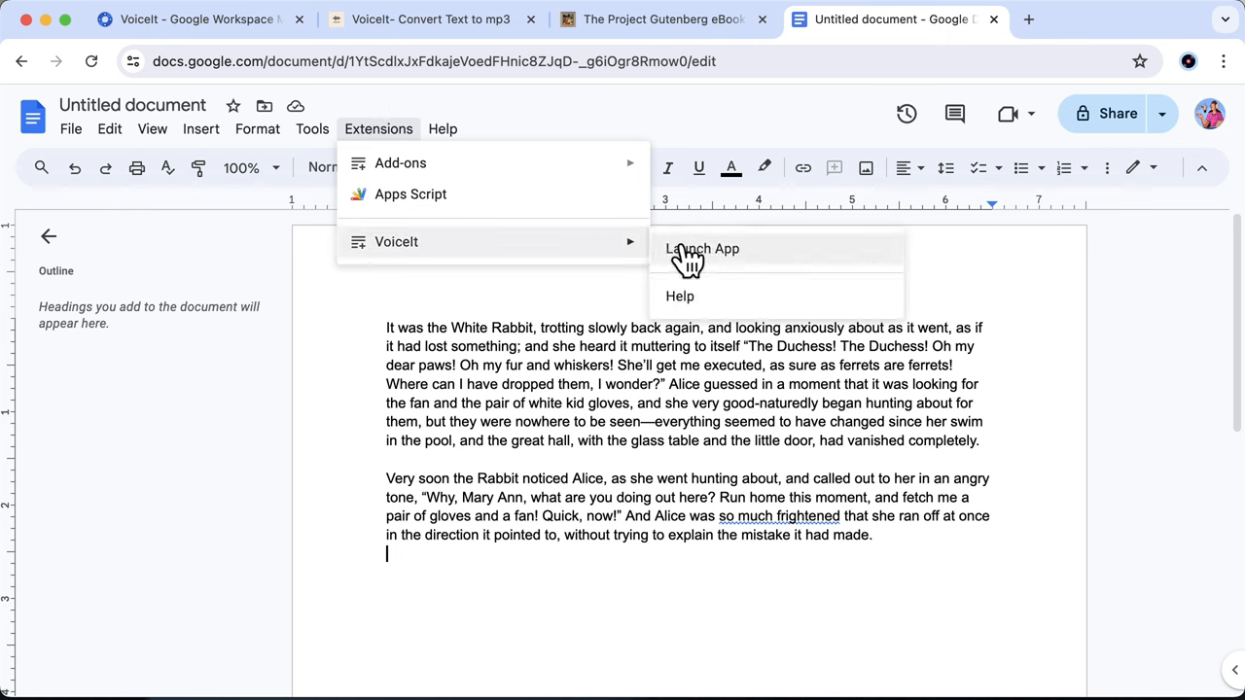
click(702, 249)
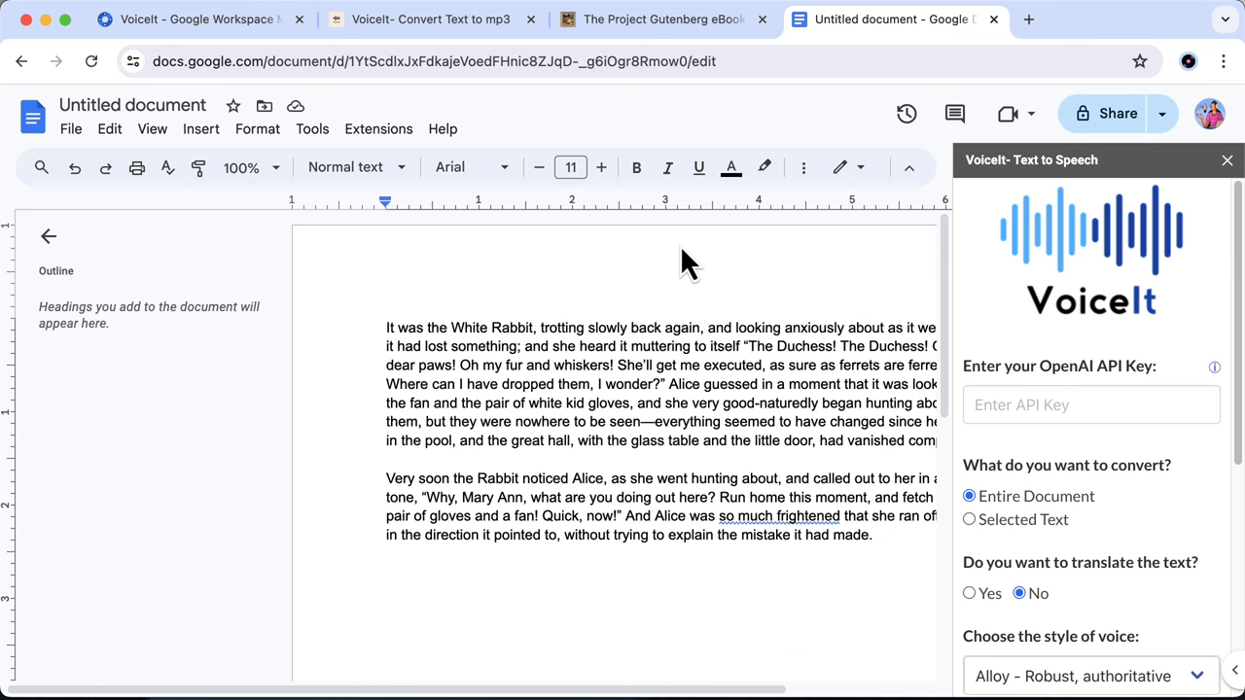
click(1090, 404)
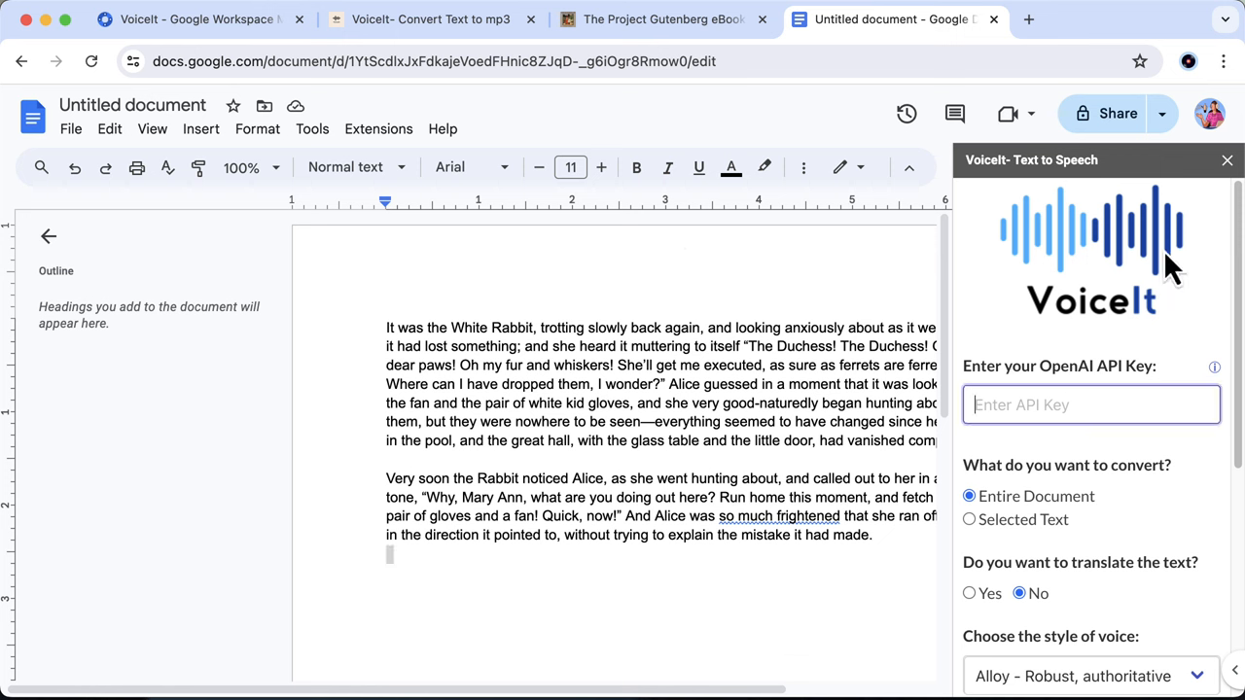
click(1090, 405)
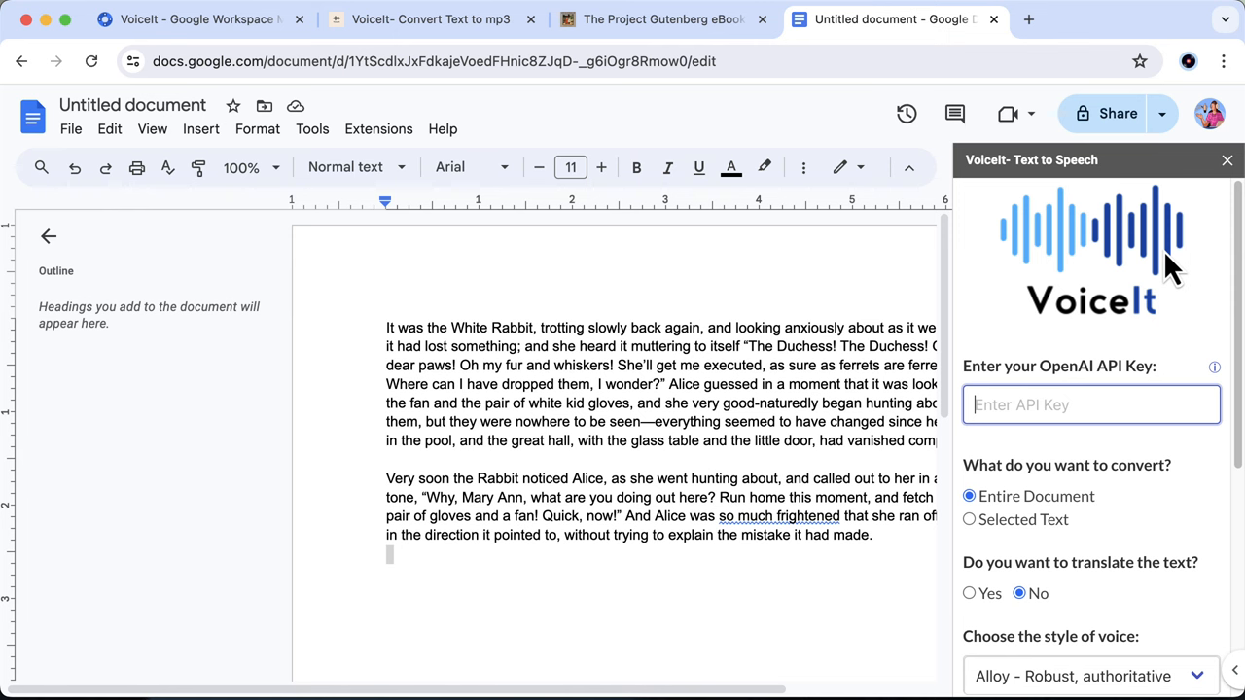
mouse_move(1167, 267)
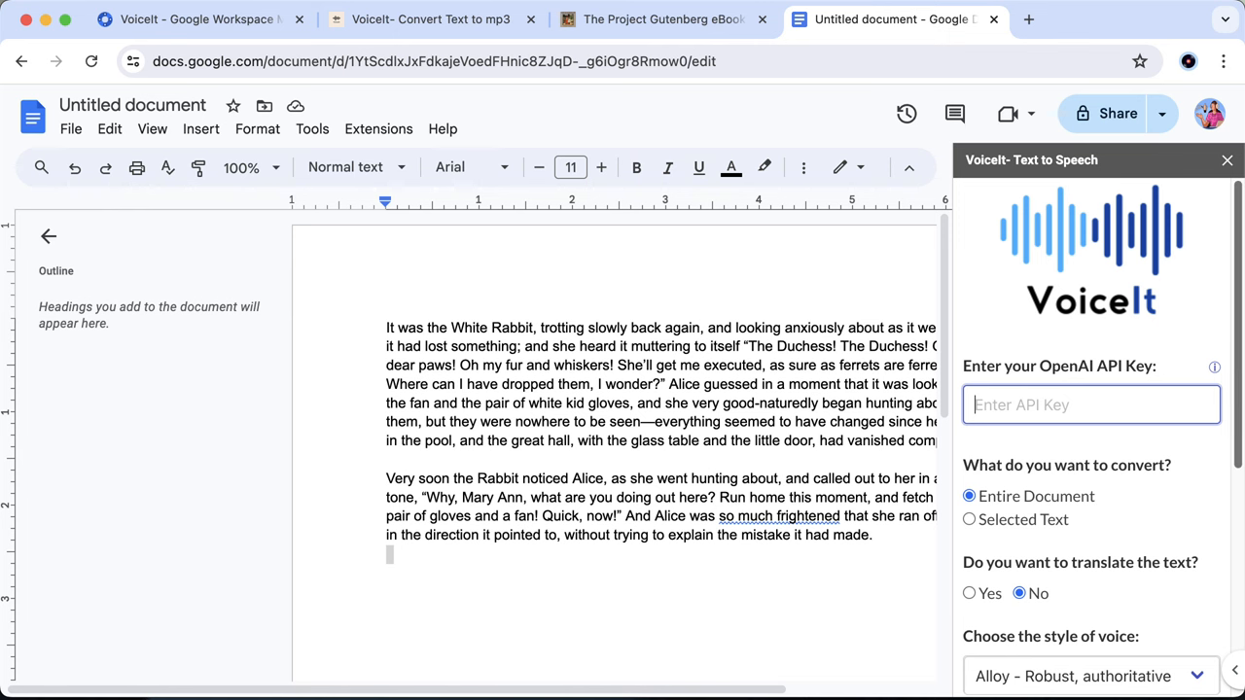
click(1214, 366)
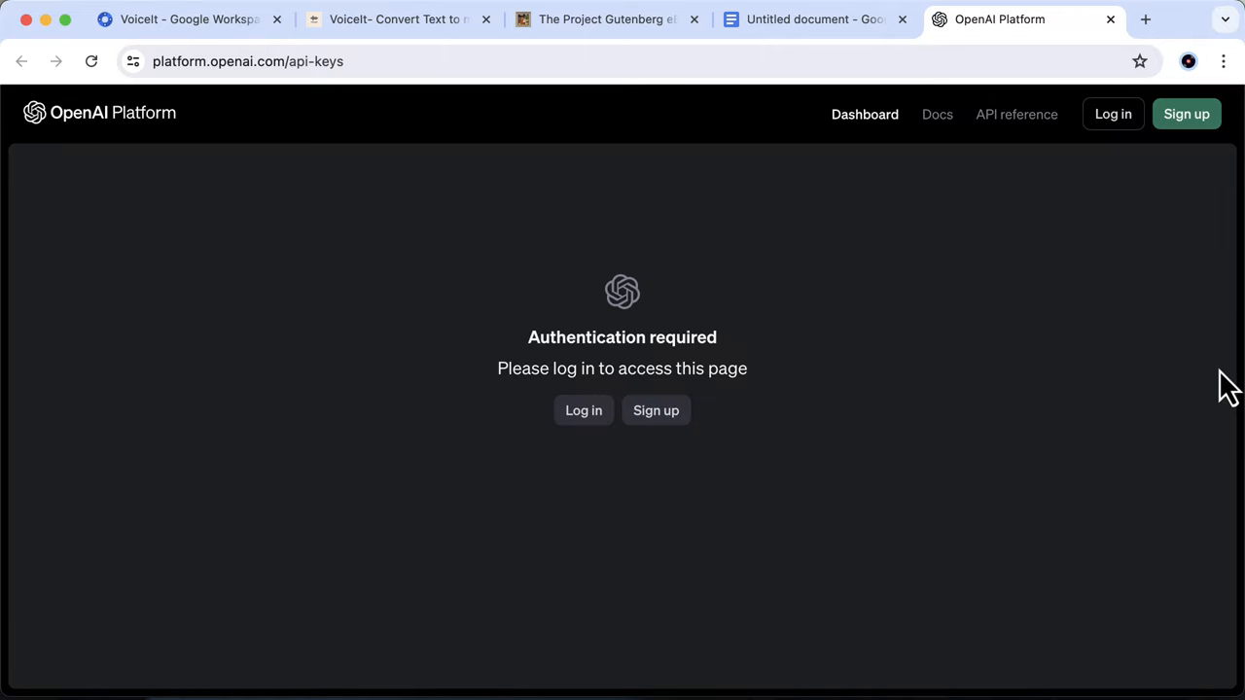
mouse_move(1075, 216)
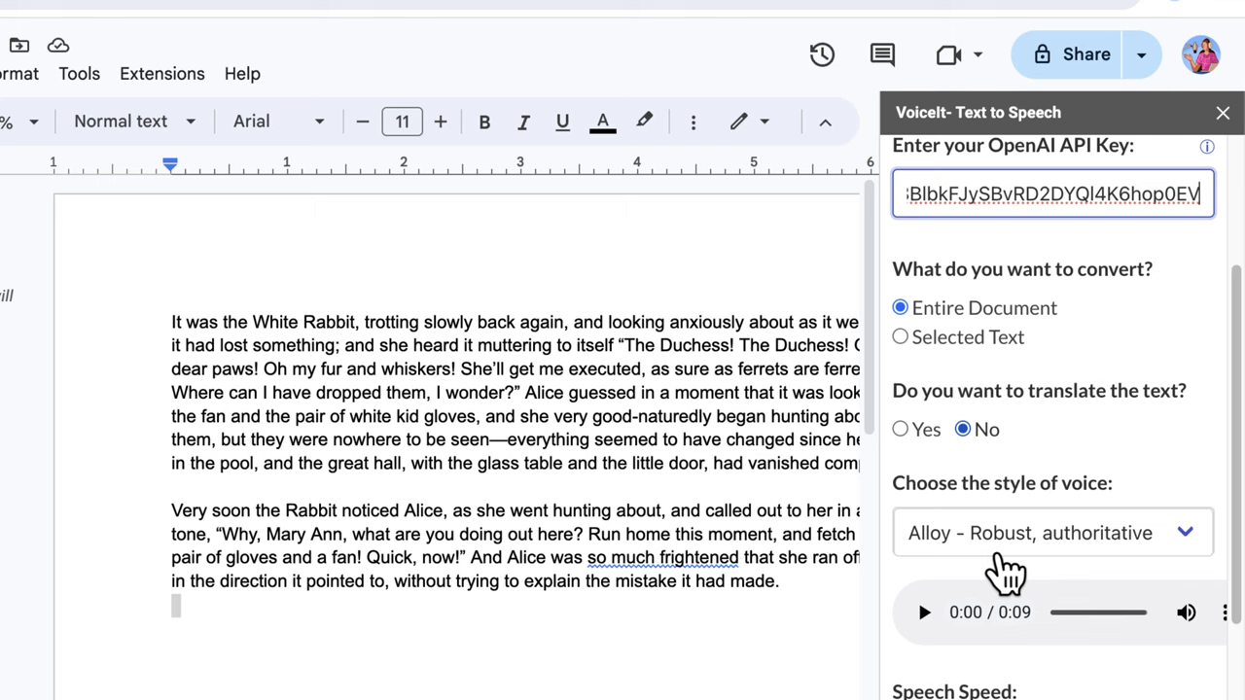
Step: Convert the passage to an audio file named 'alice' using the Echo voice at 1x speed
click(1051, 532)
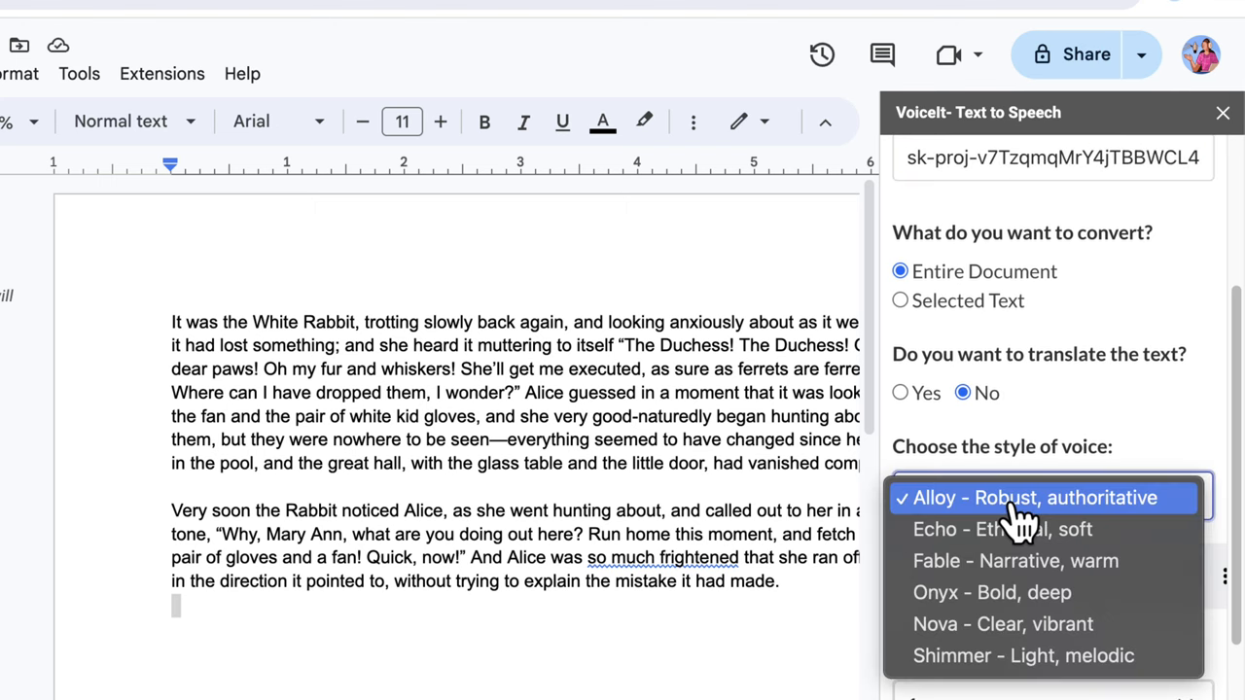
click(1003, 529)
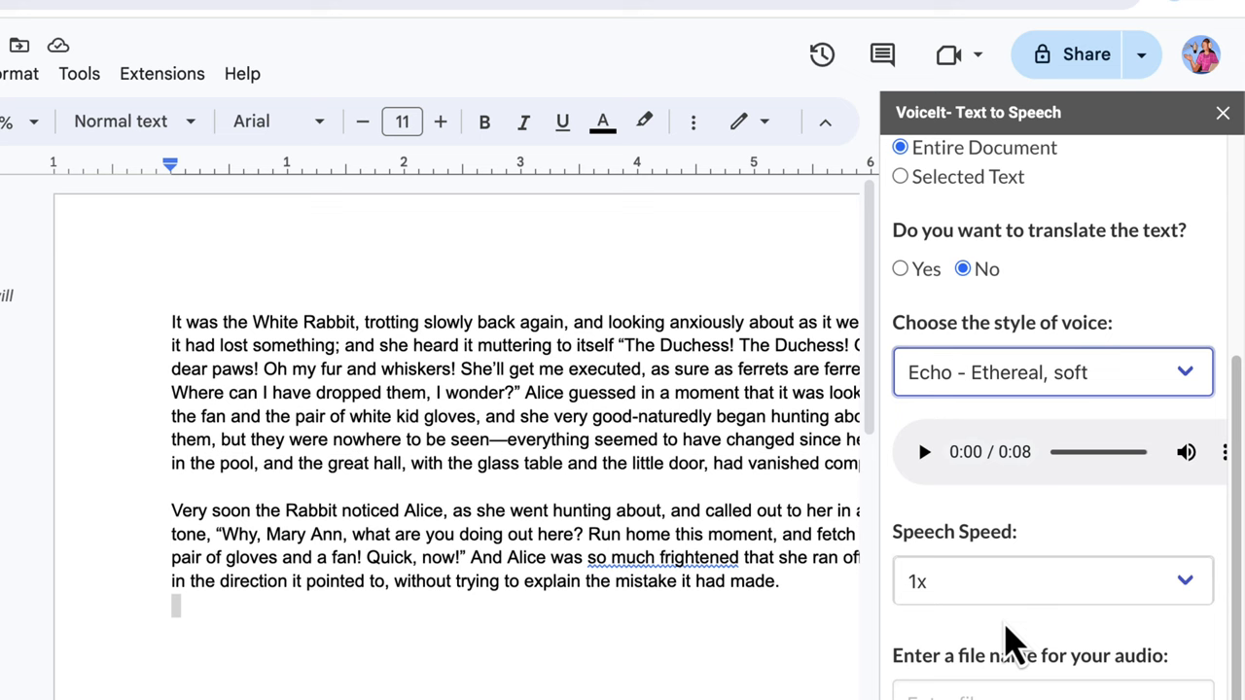
click(1050, 580)
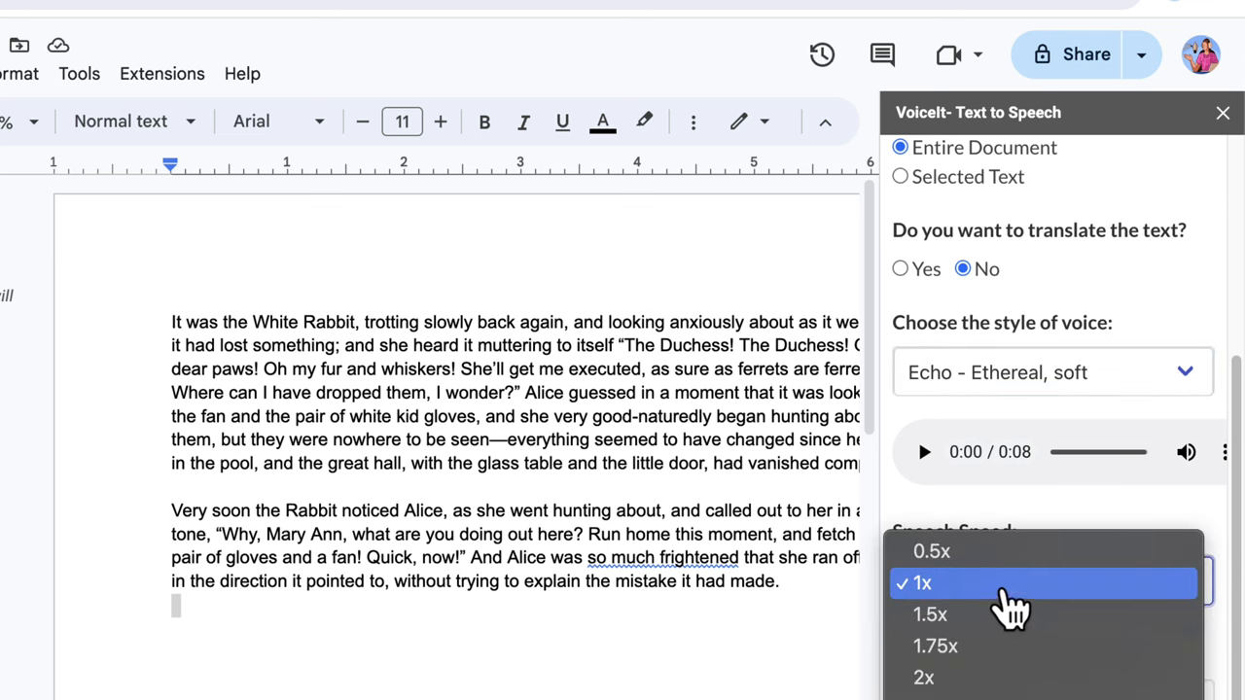
click(921, 583)
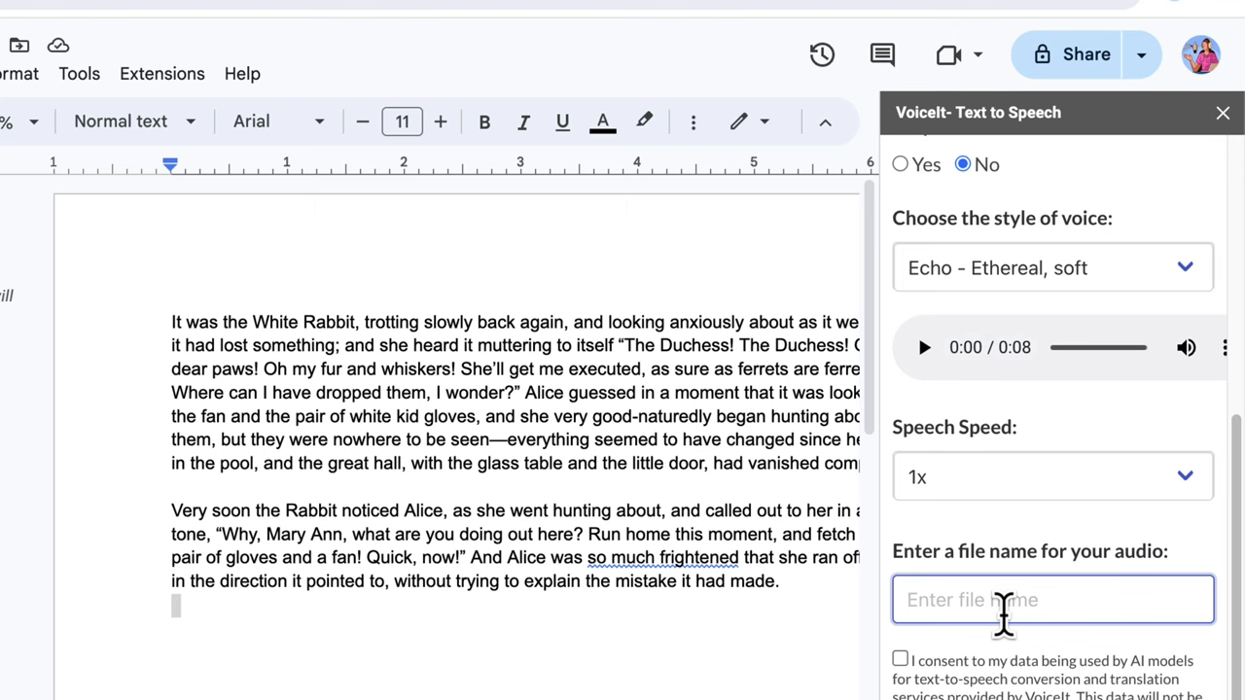
text(alice)
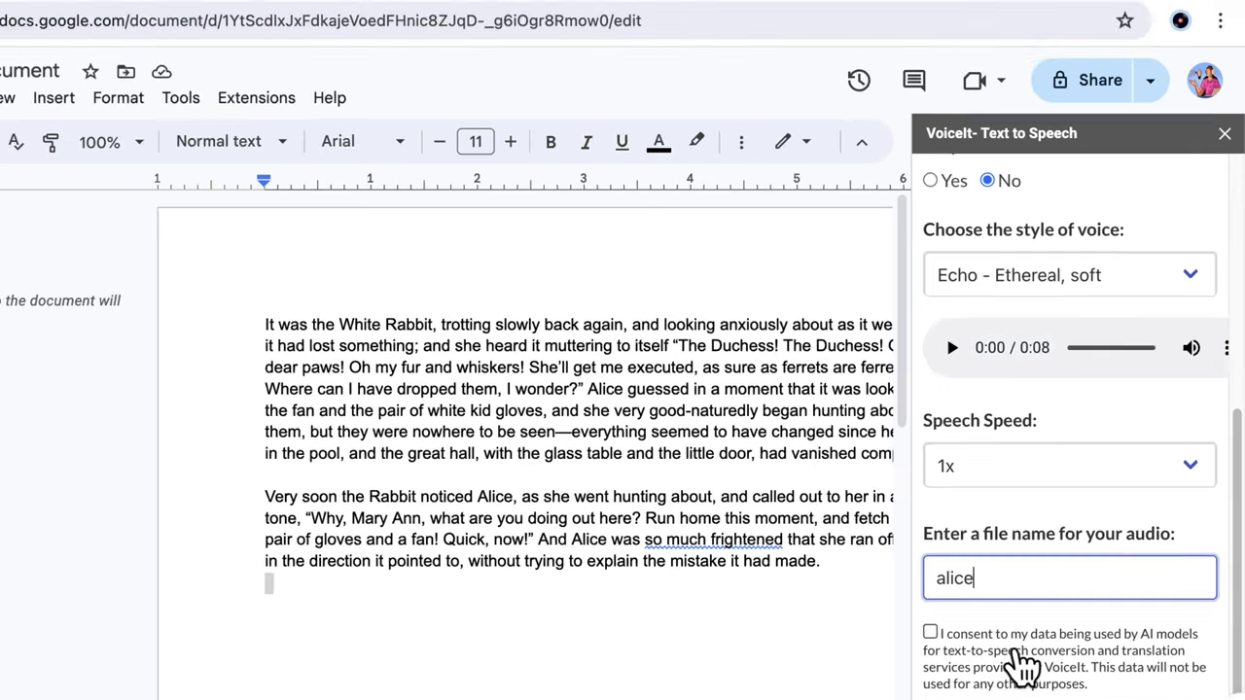
click(930, 631)
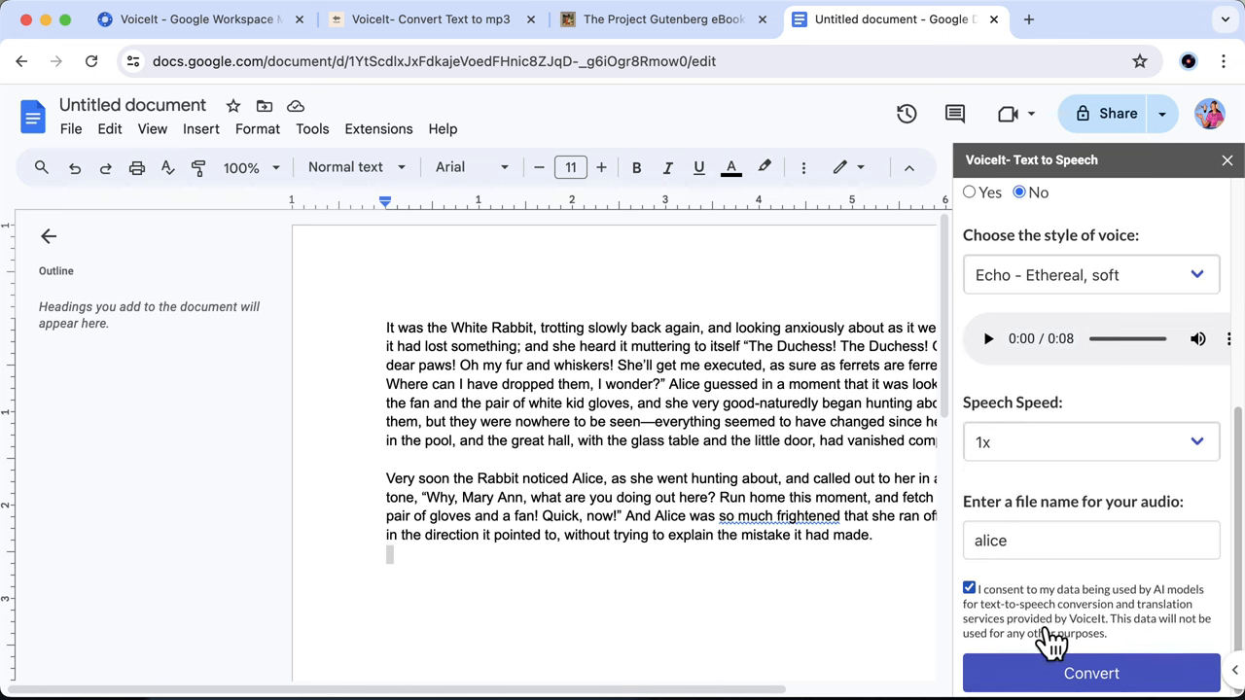
click(1091, 673)
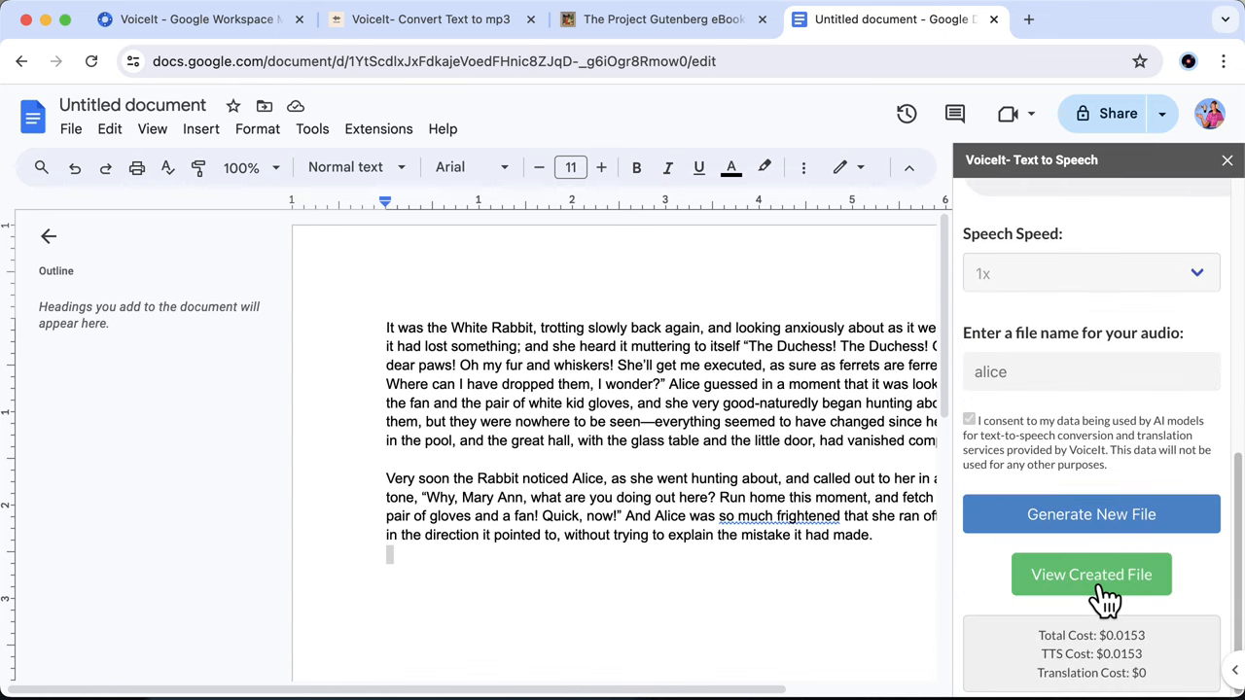
Step: Open the alice audio file in Drive, play it briefly, then pause
click(1091, 574)
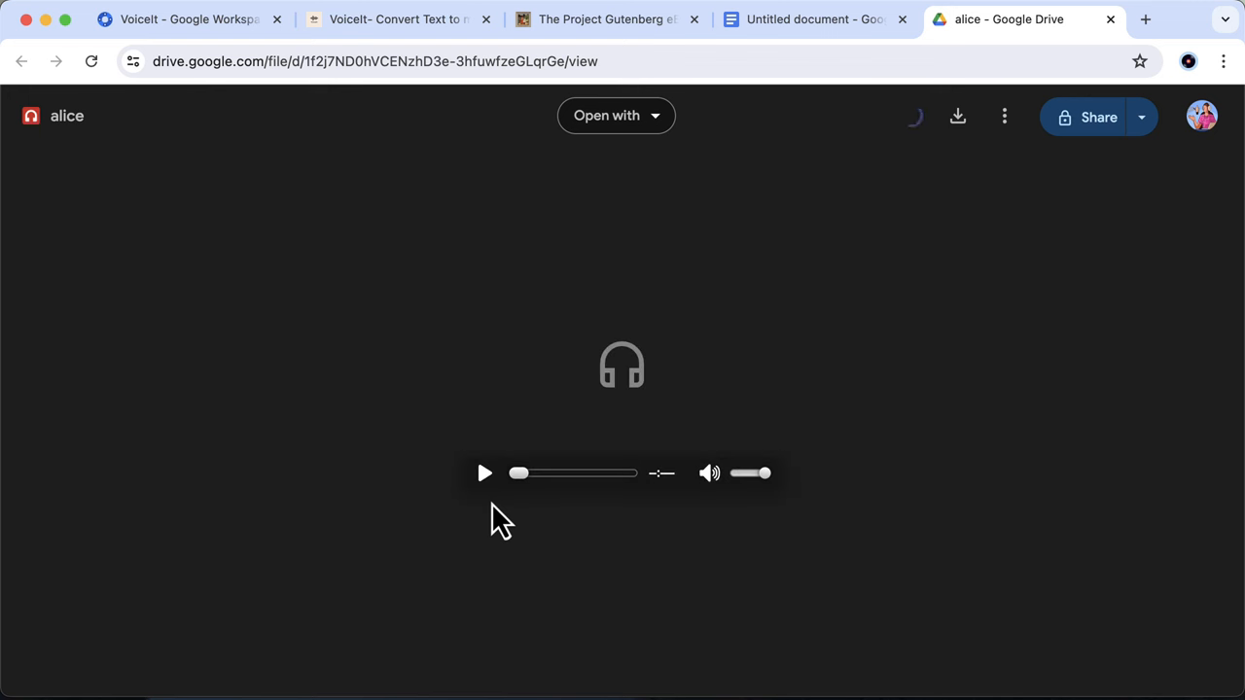
click(484, 472)
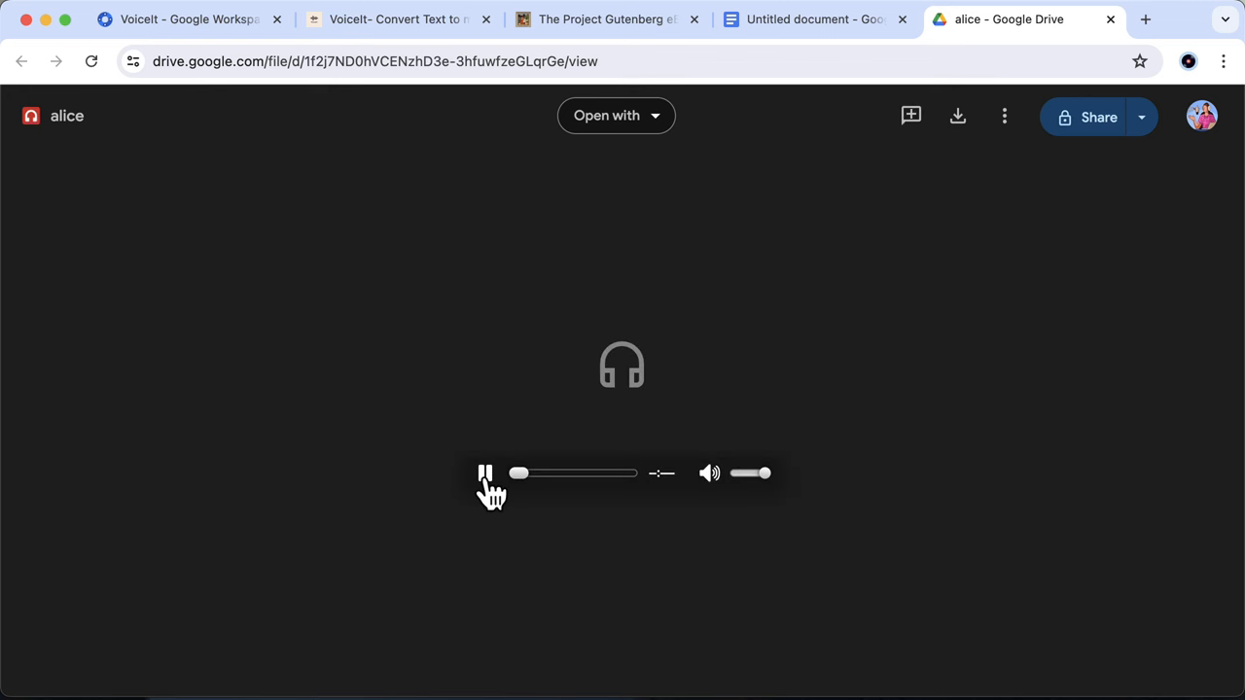
click(485, 473)
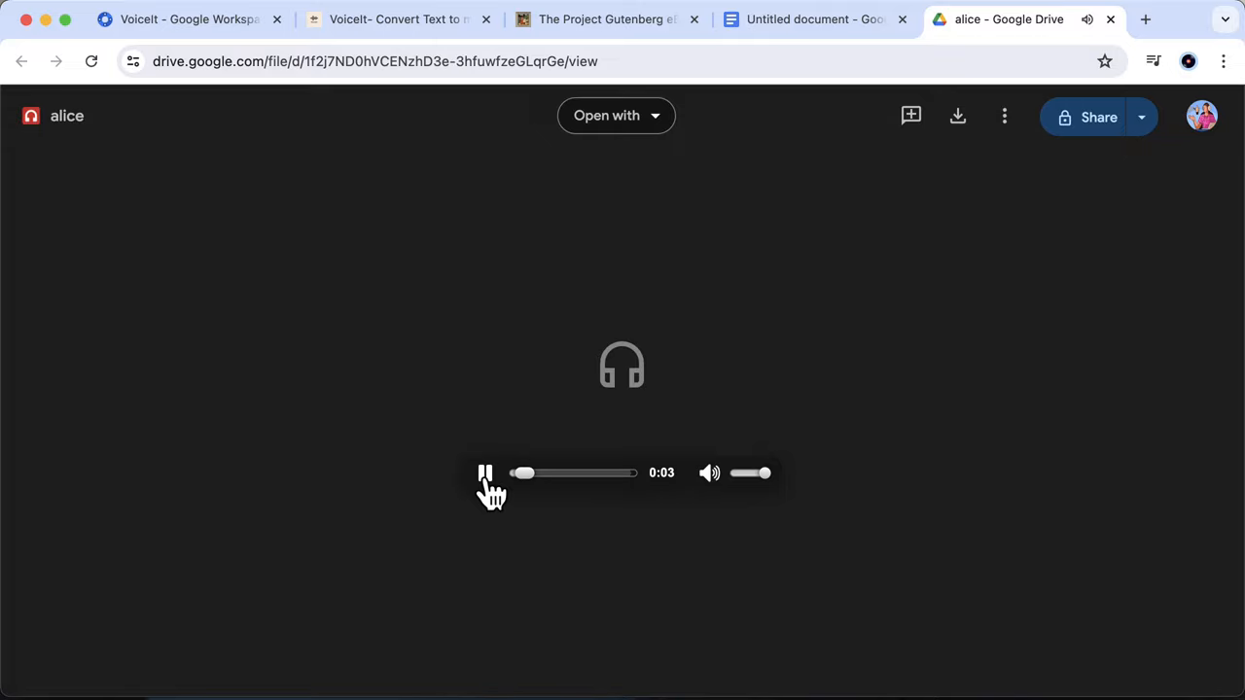
click(485, 472)
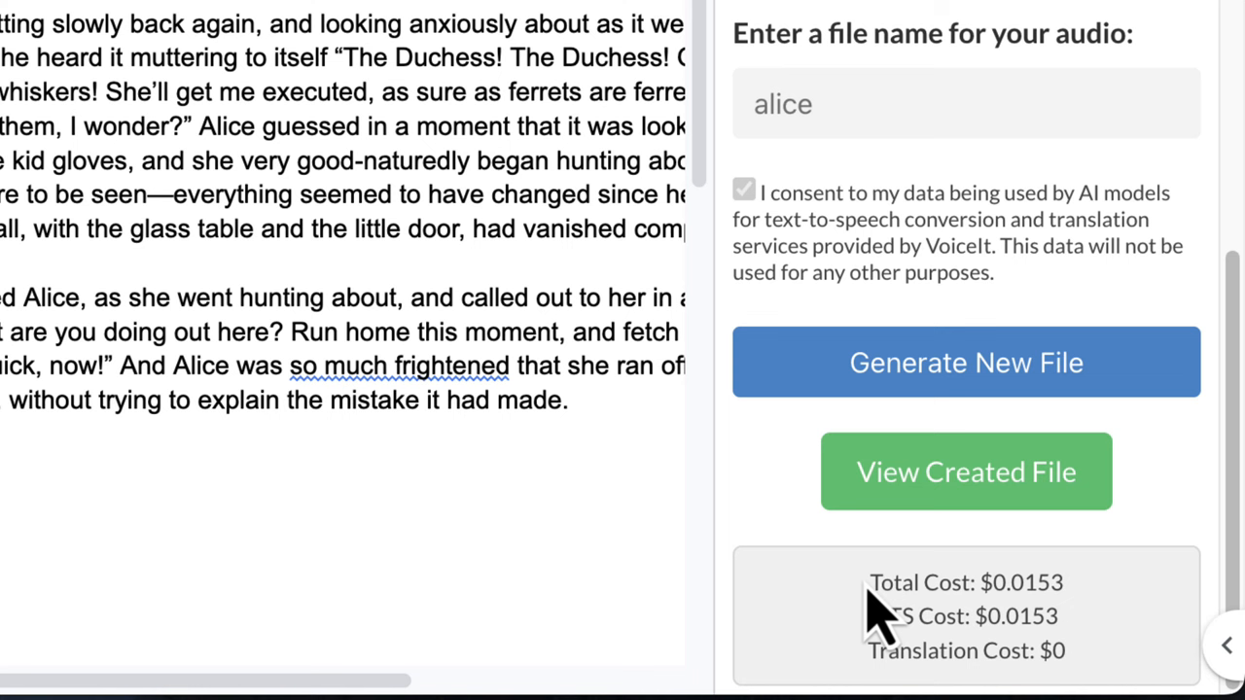
Step: Reset the VoiceIt sidebar to a new conversion form
drag(870, 583, 1065, 651)
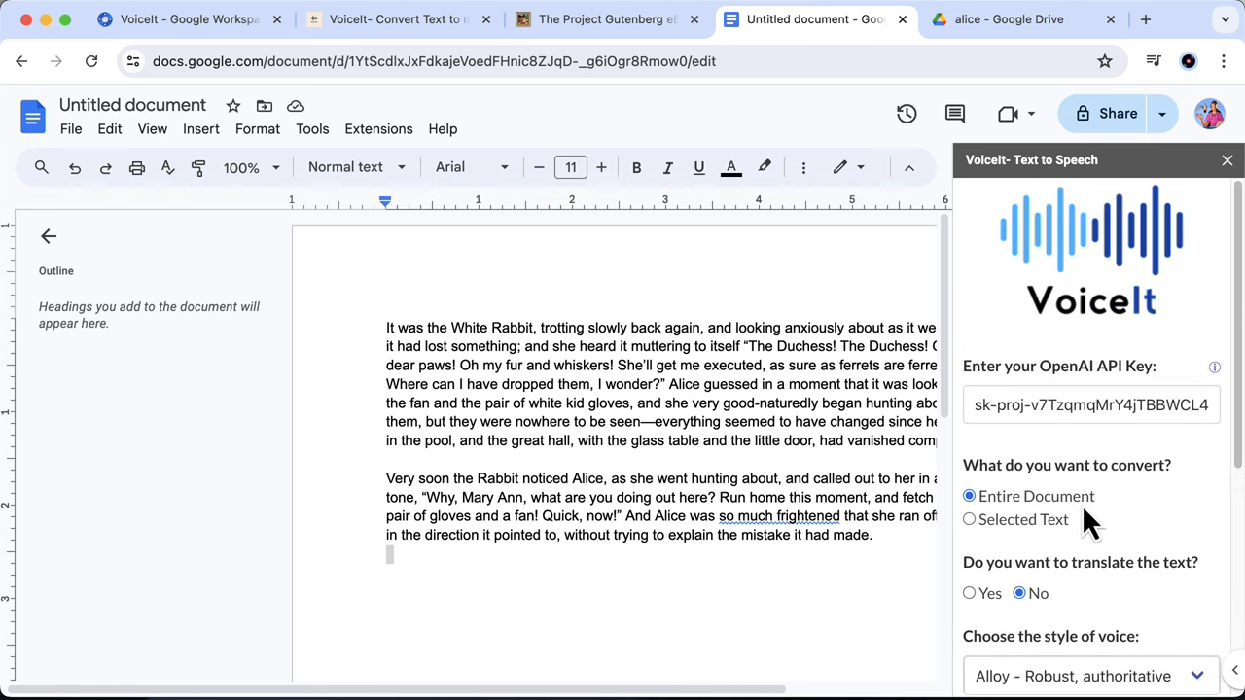
Step: Select the 'Alice guessed in a moment' passage and set VoiceIt to translate it into Hindi
click(1089, 404)
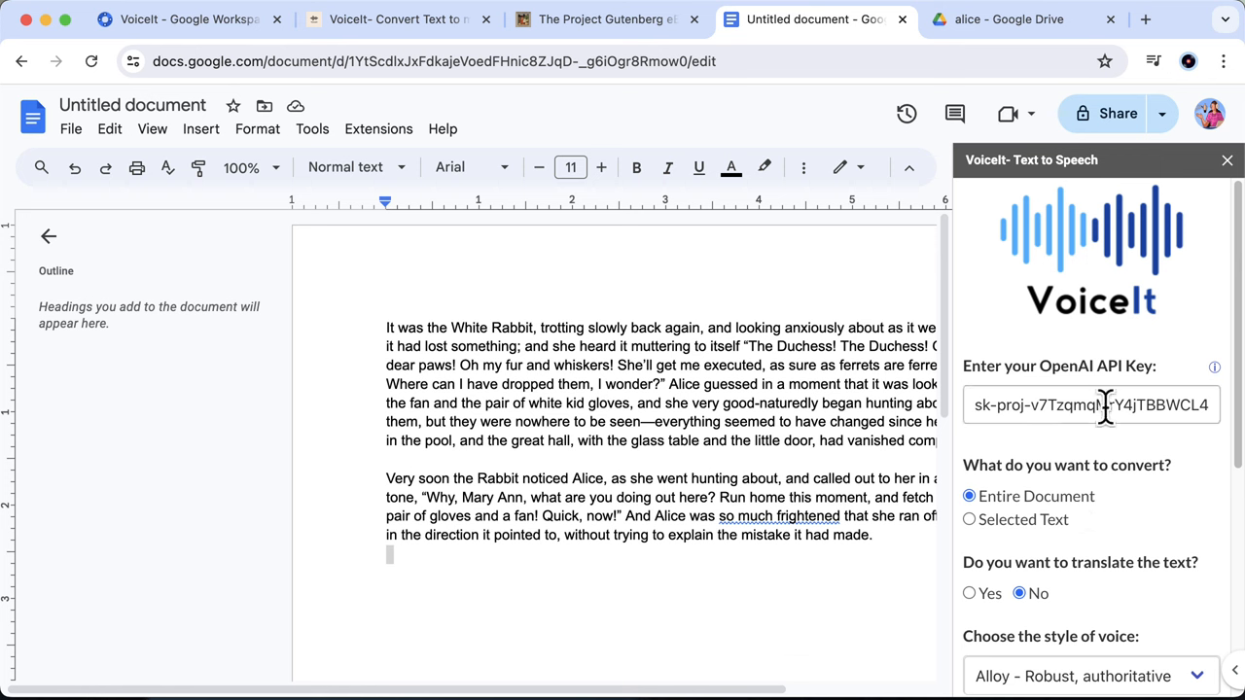
mouse_move(1118, 405)
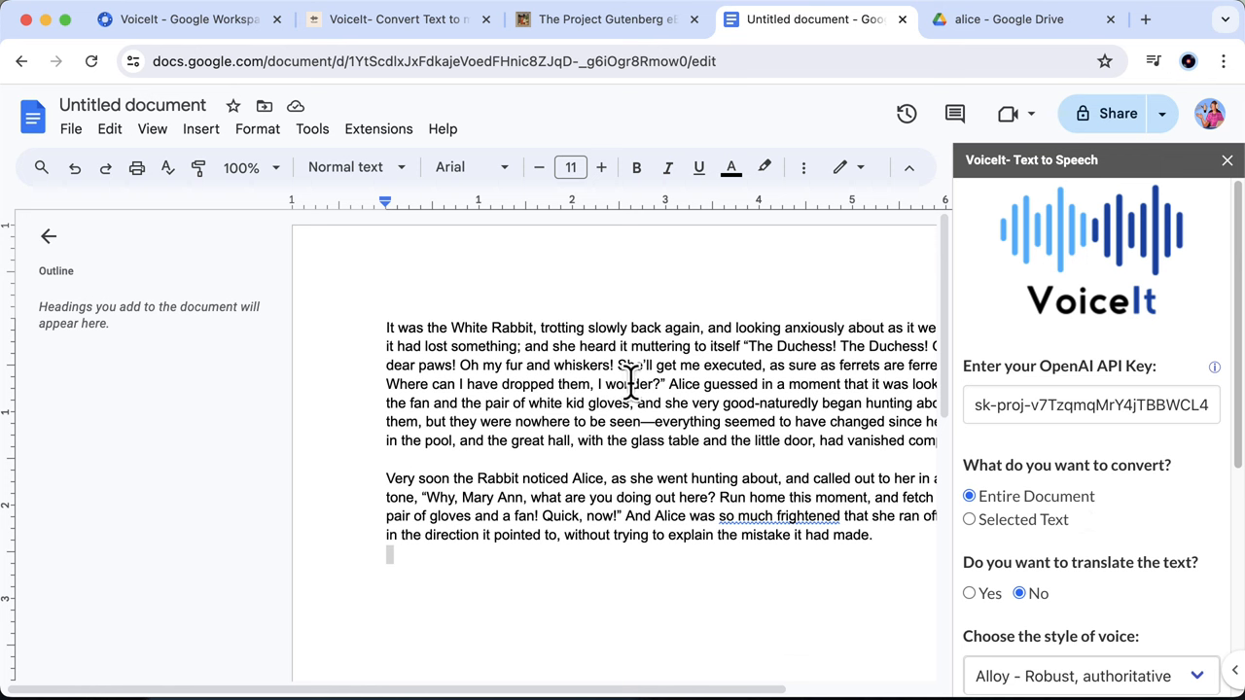
drag(668, 384, 642, 421)
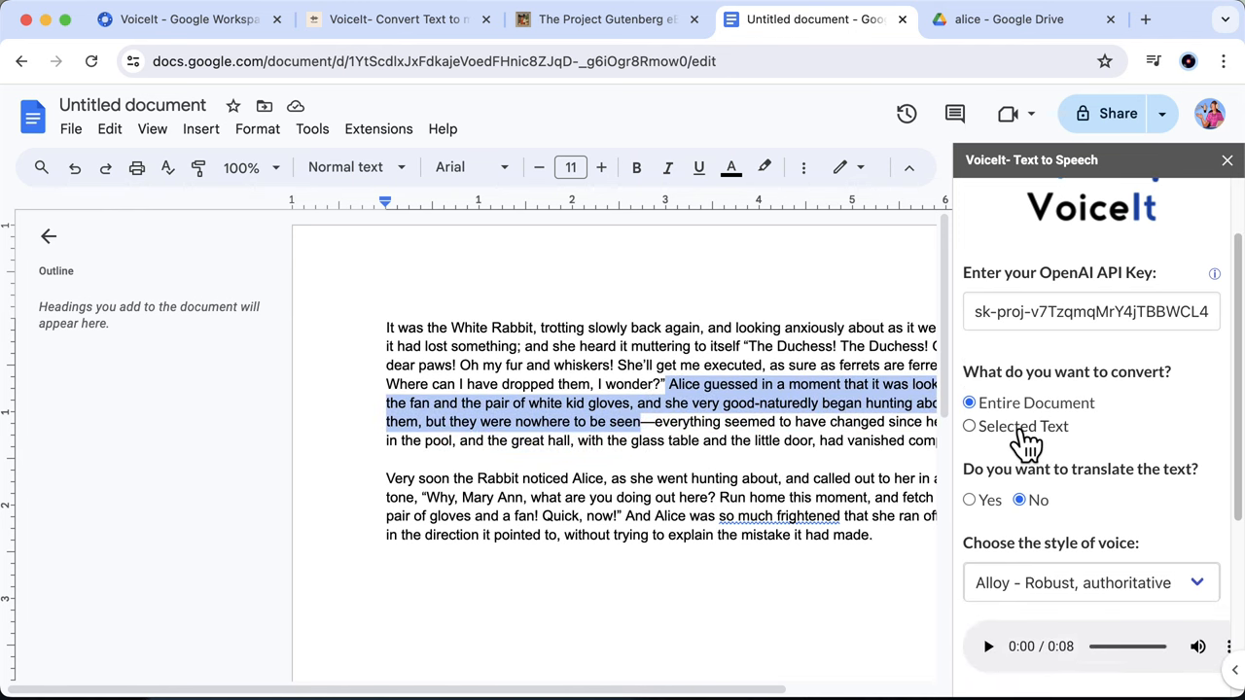
click(969, 426)
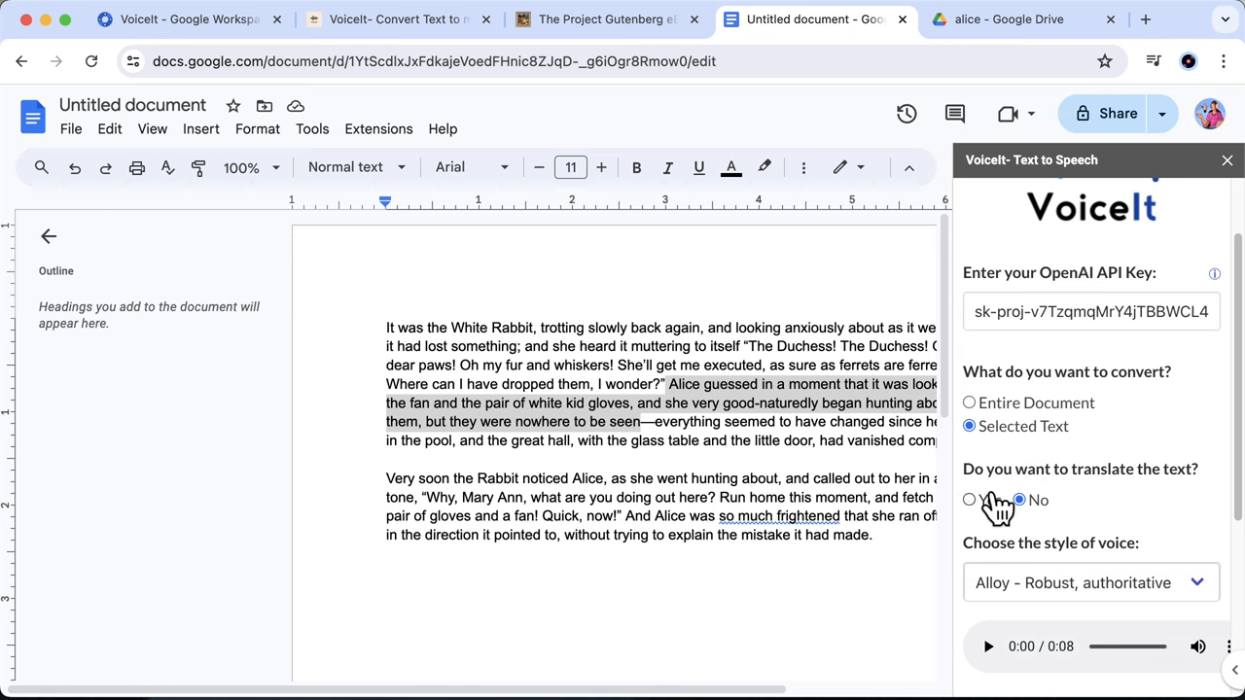
click(968, 500)
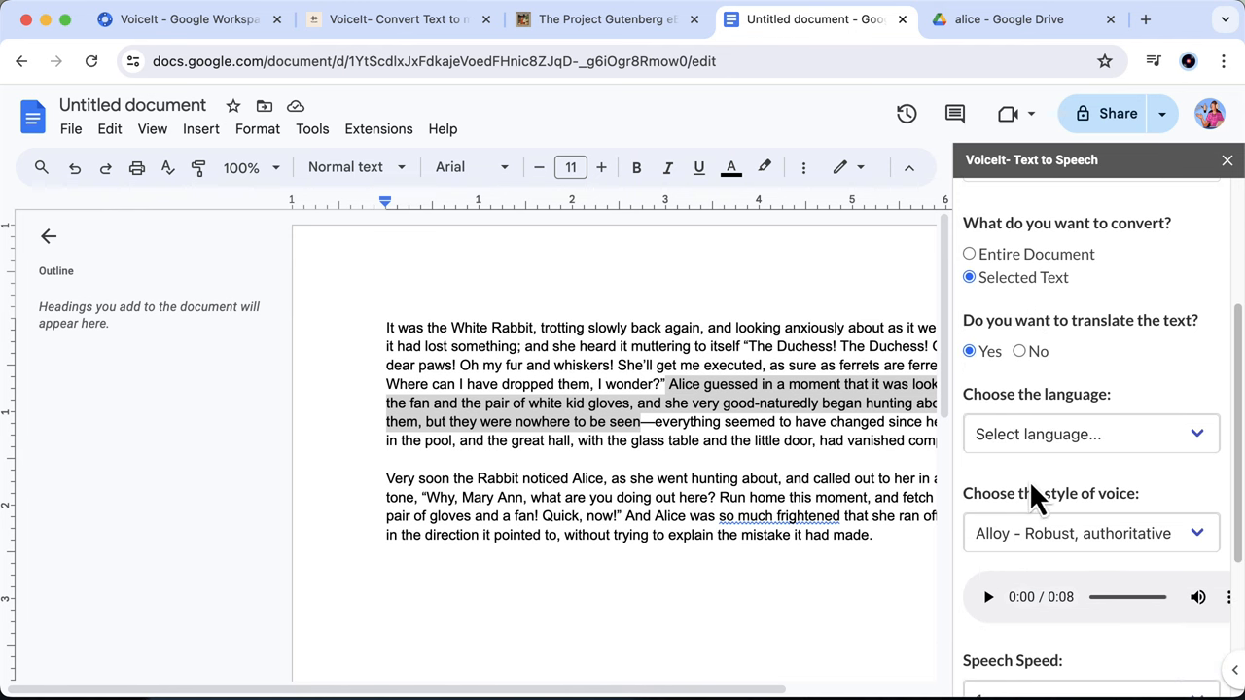
click(1090, 433)
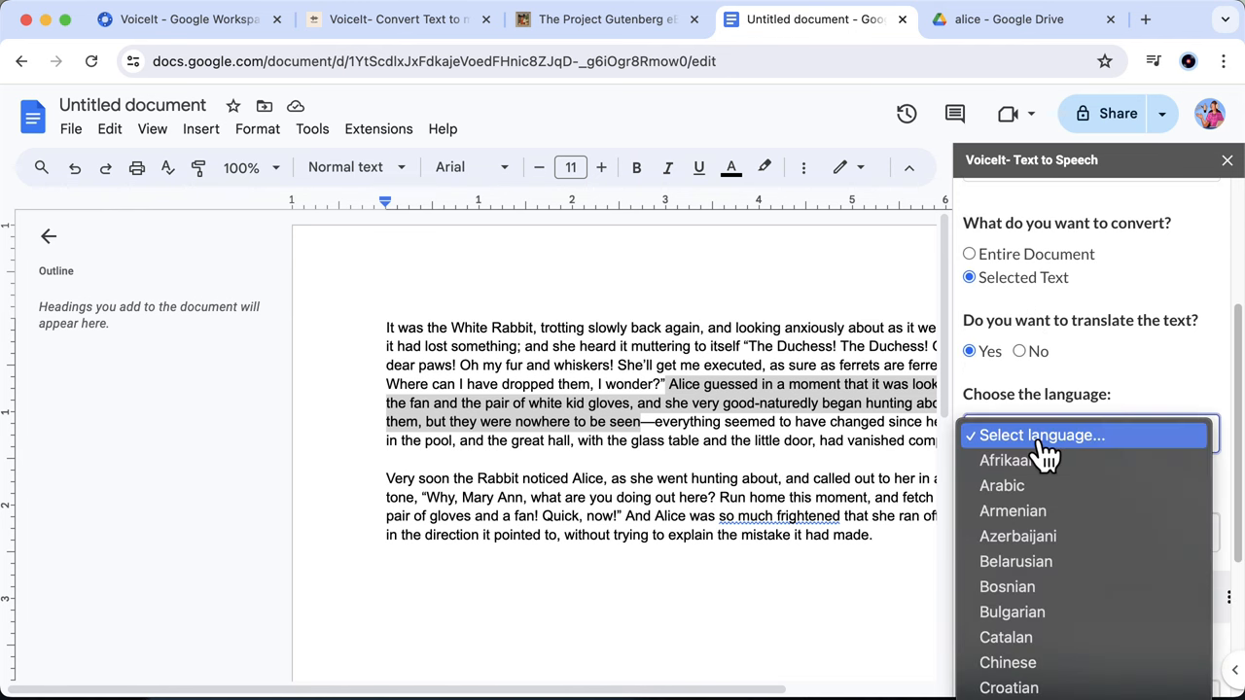
mouse_move(1041, 561)
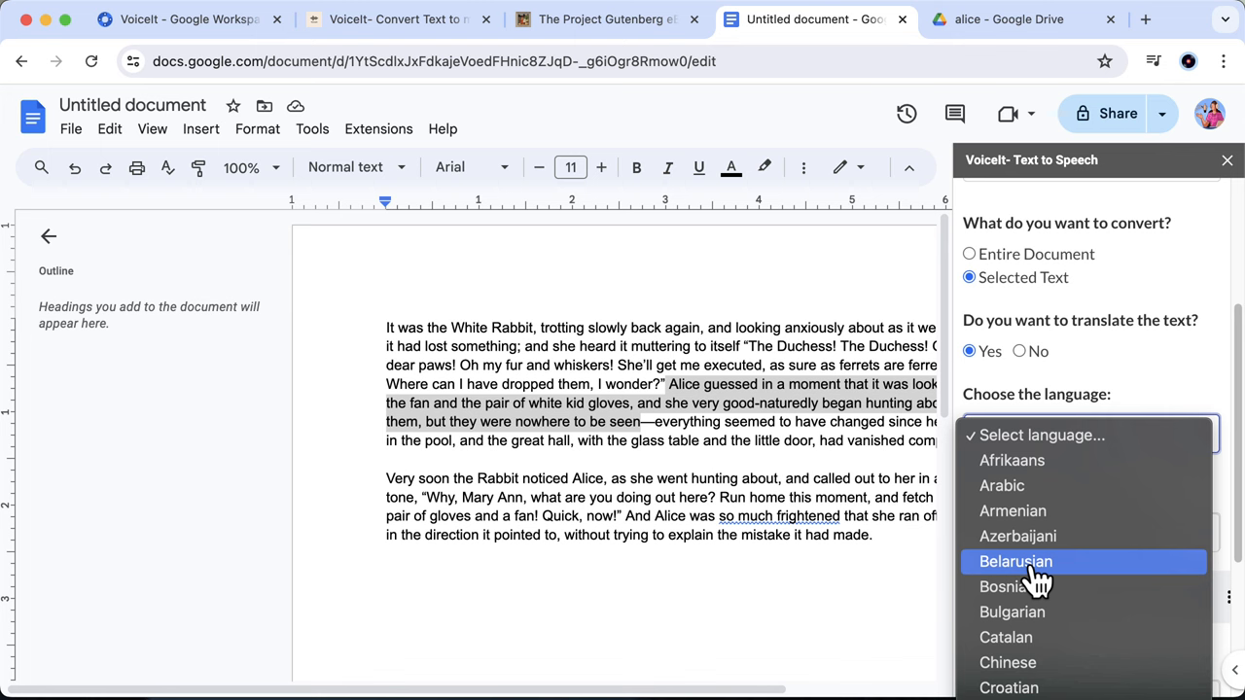
scroll(down, 3)
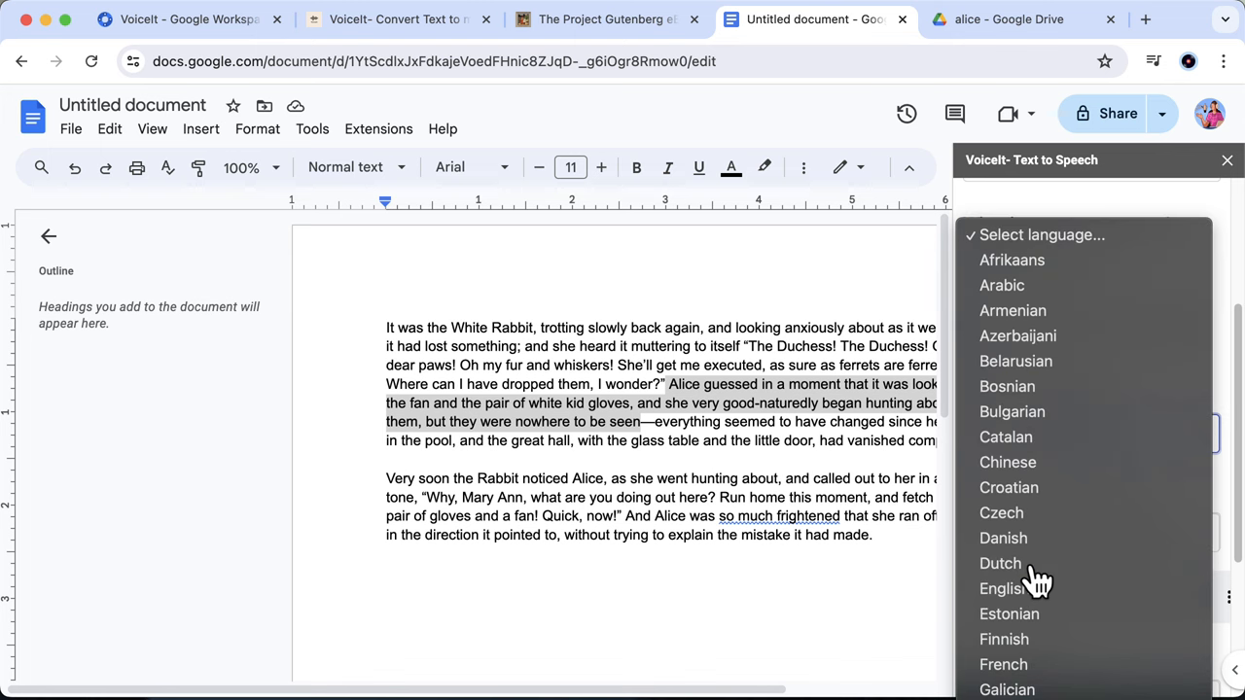
click(992, 434)
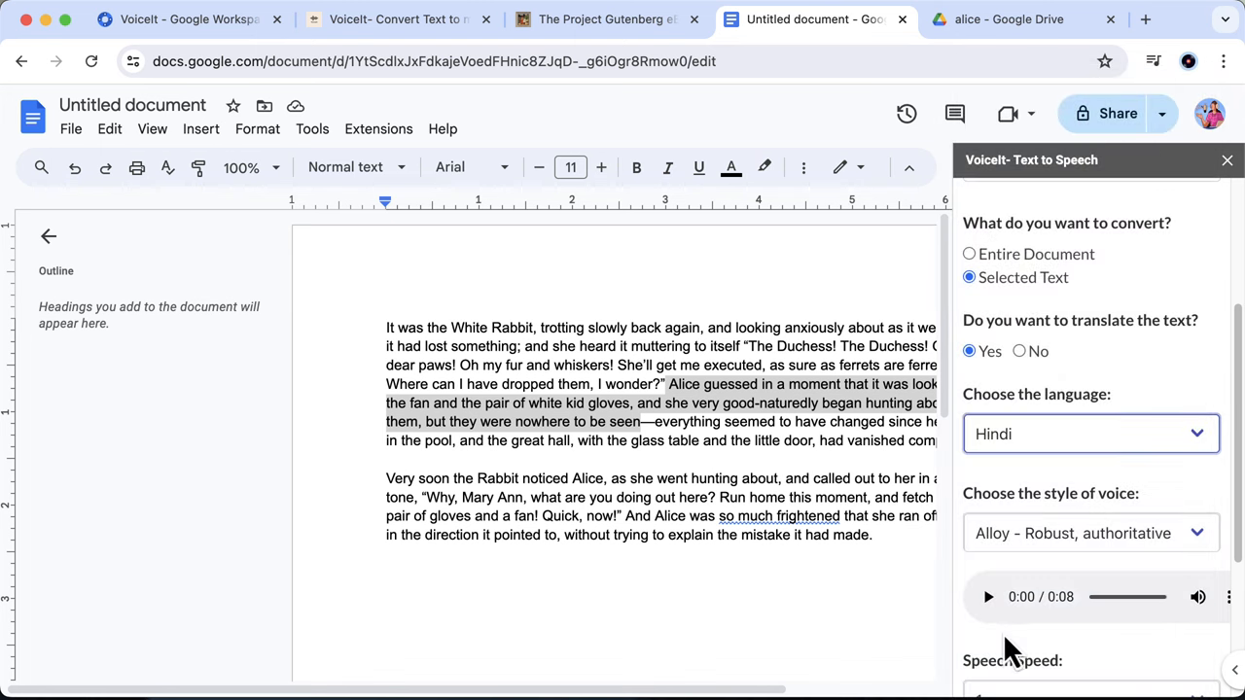
Step: Choose the Nova voice at 1.75x speed, give consent, and convert to audio
click(1089, 533)
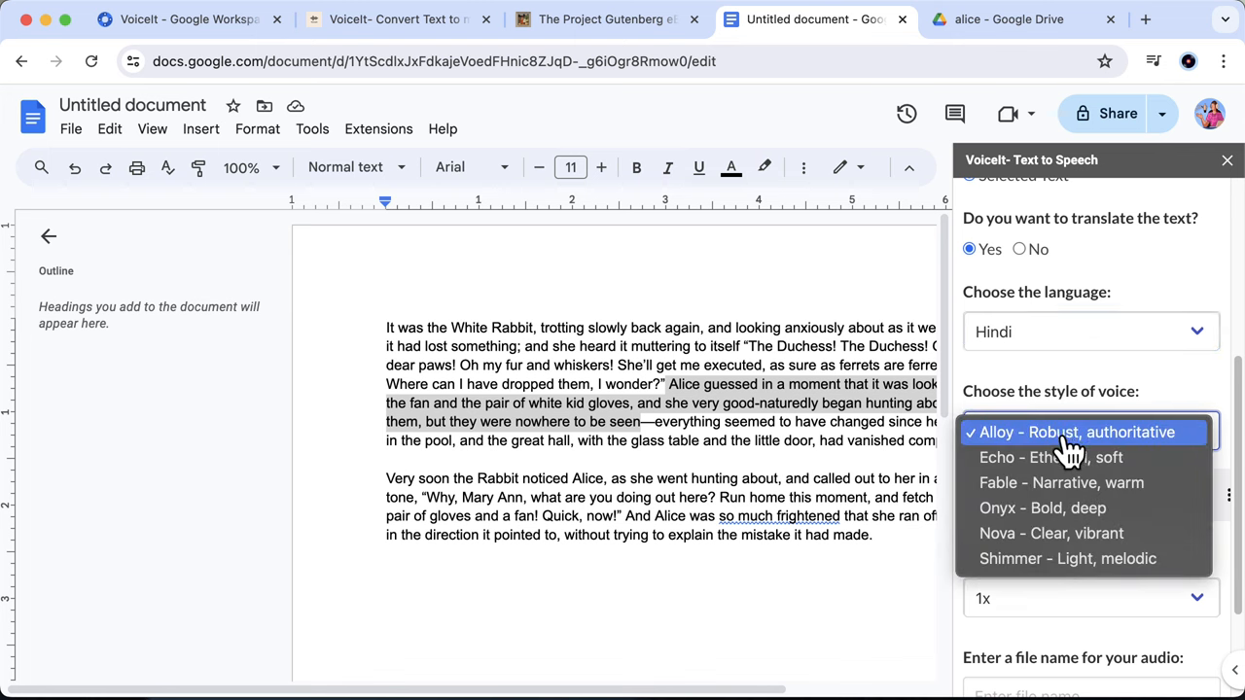
click(1052, 533)
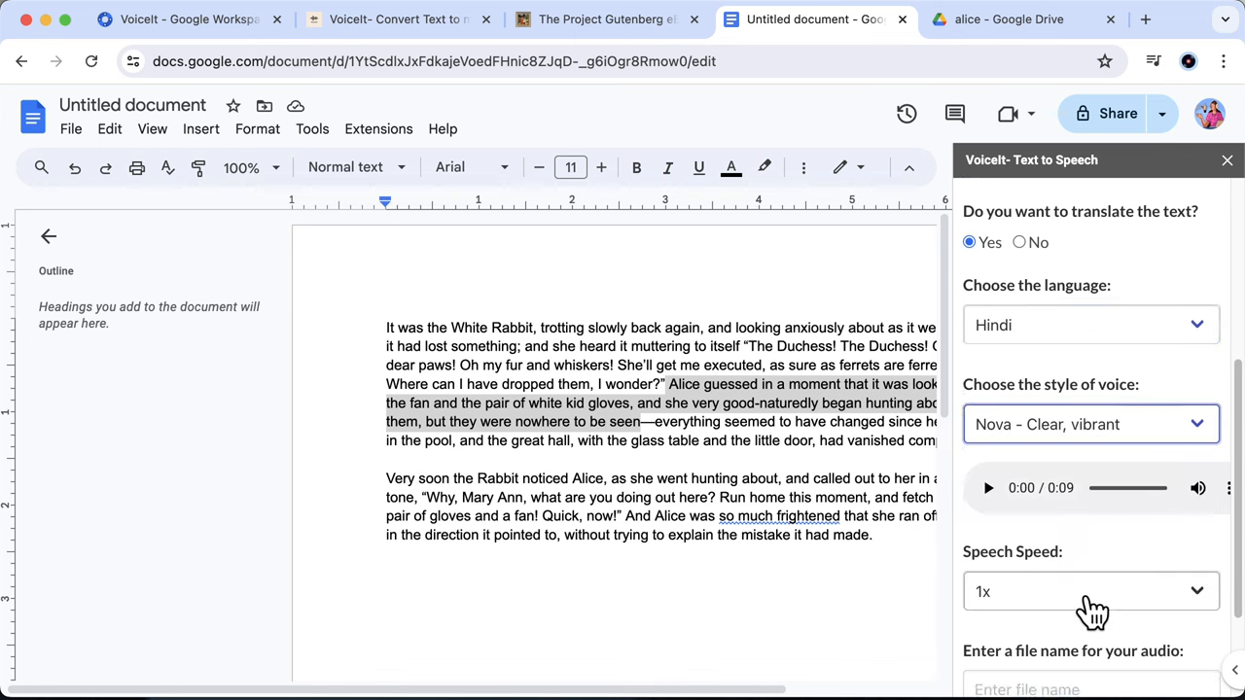
click(1090, 591)
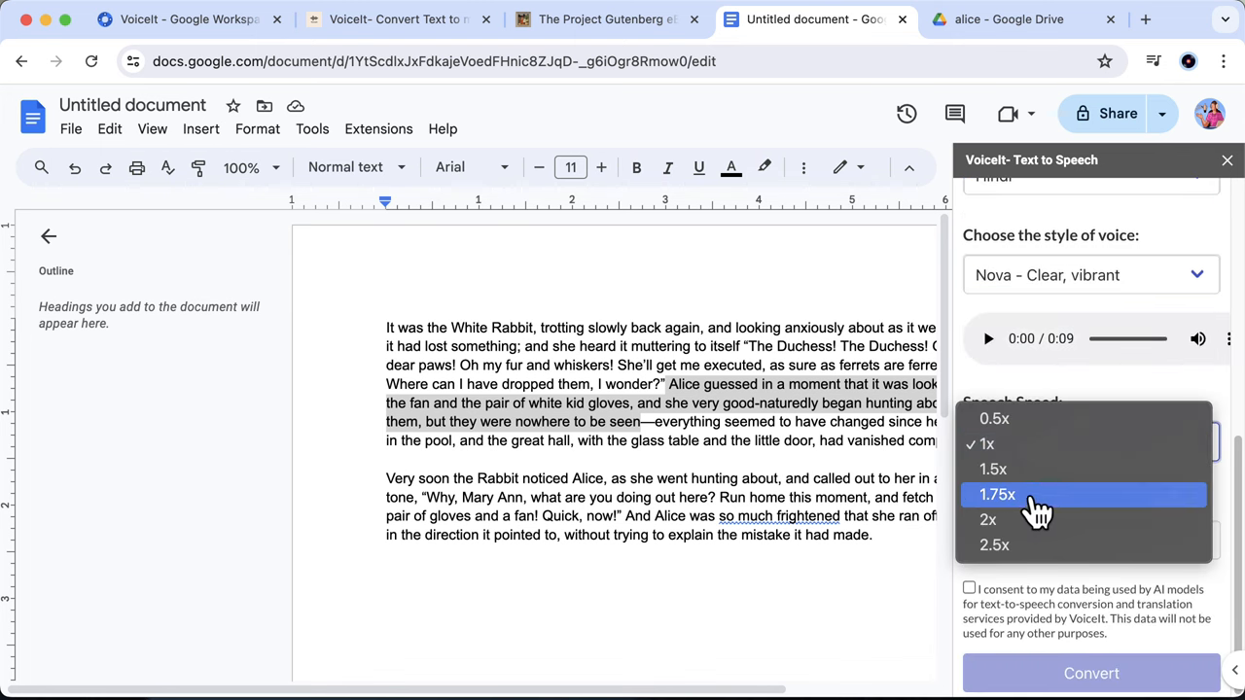
click(996, 494)
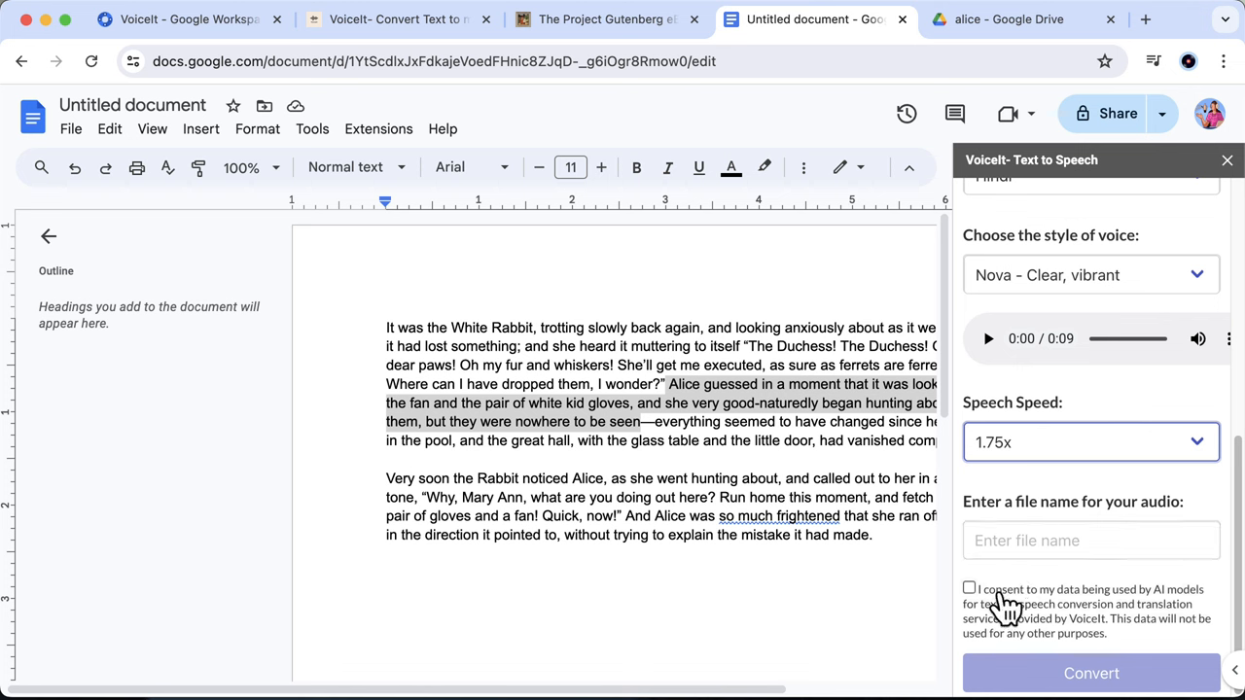
click(969, 588)
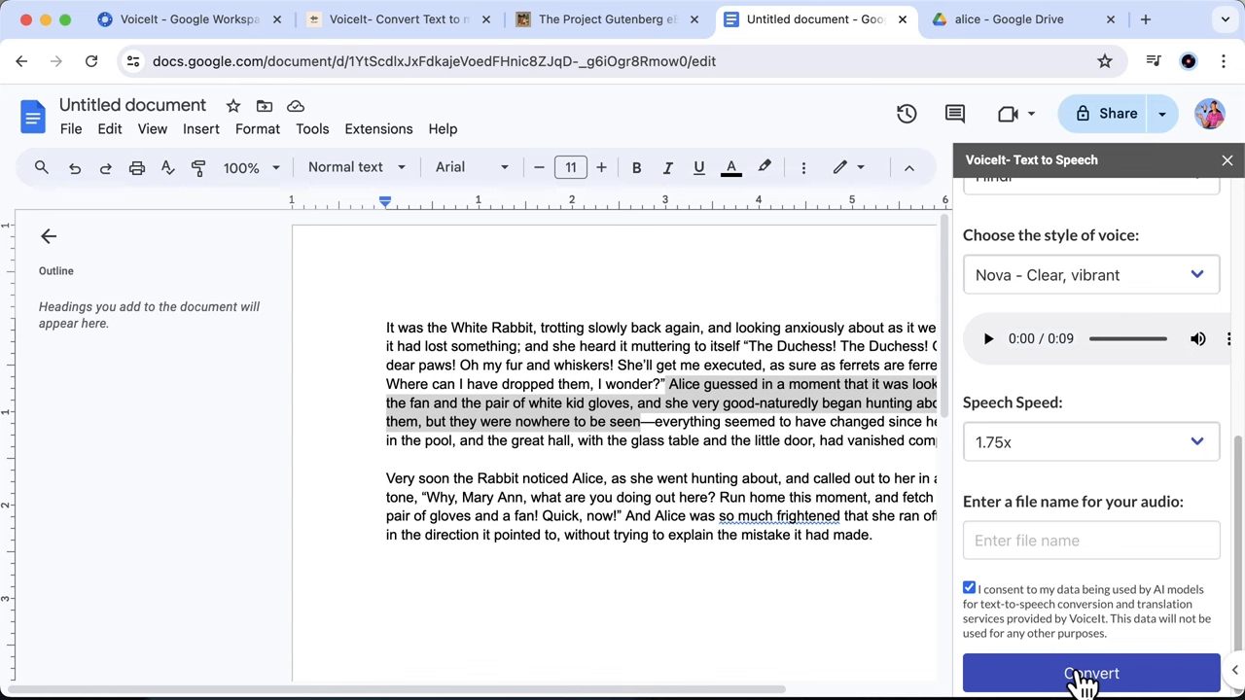
click(1091, 673)
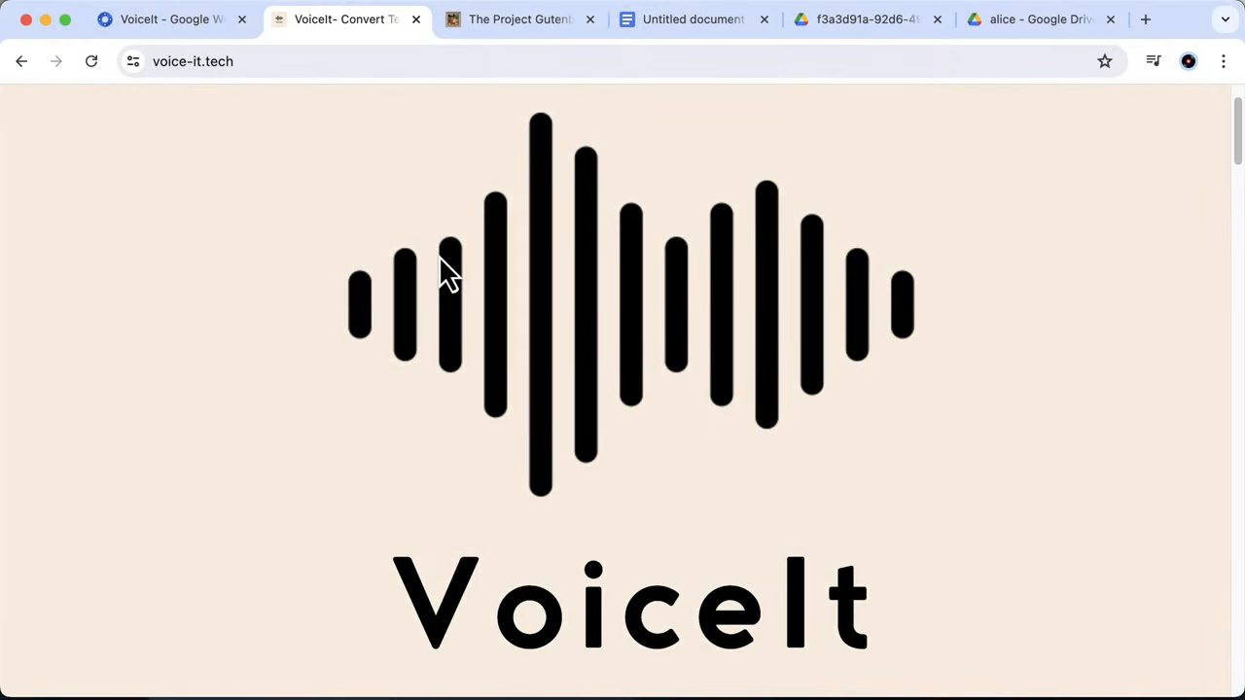
scroll(down, 3)
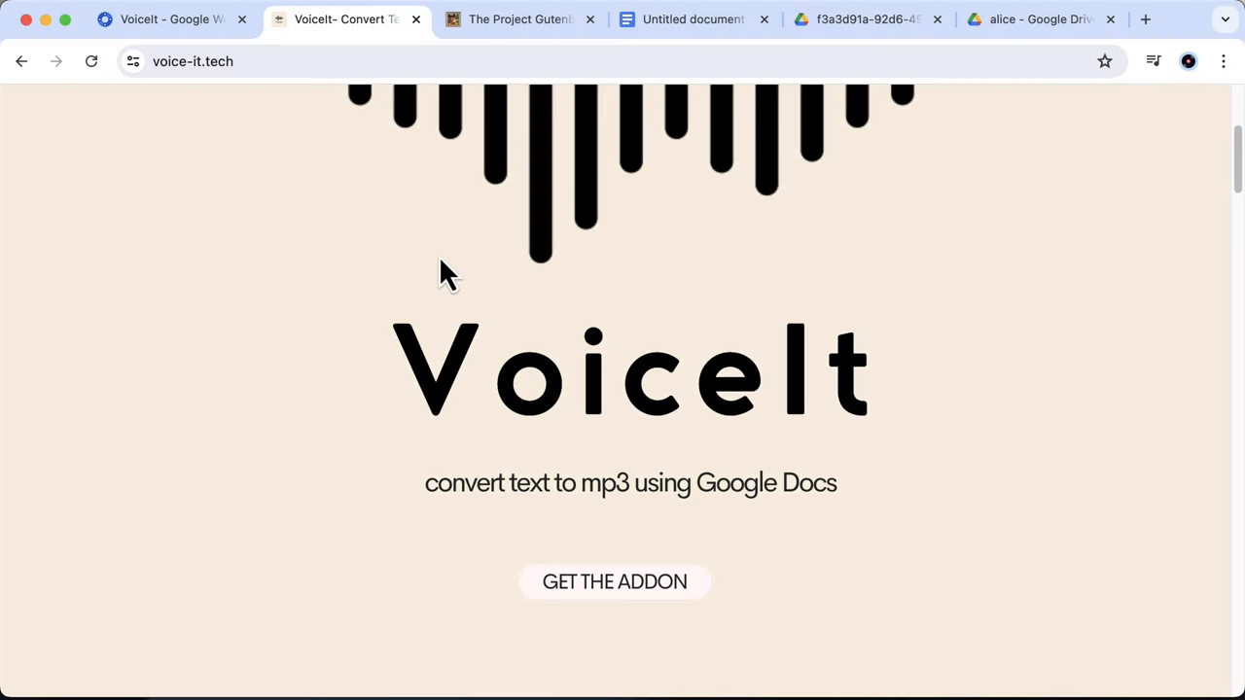
scroll(down, 3)
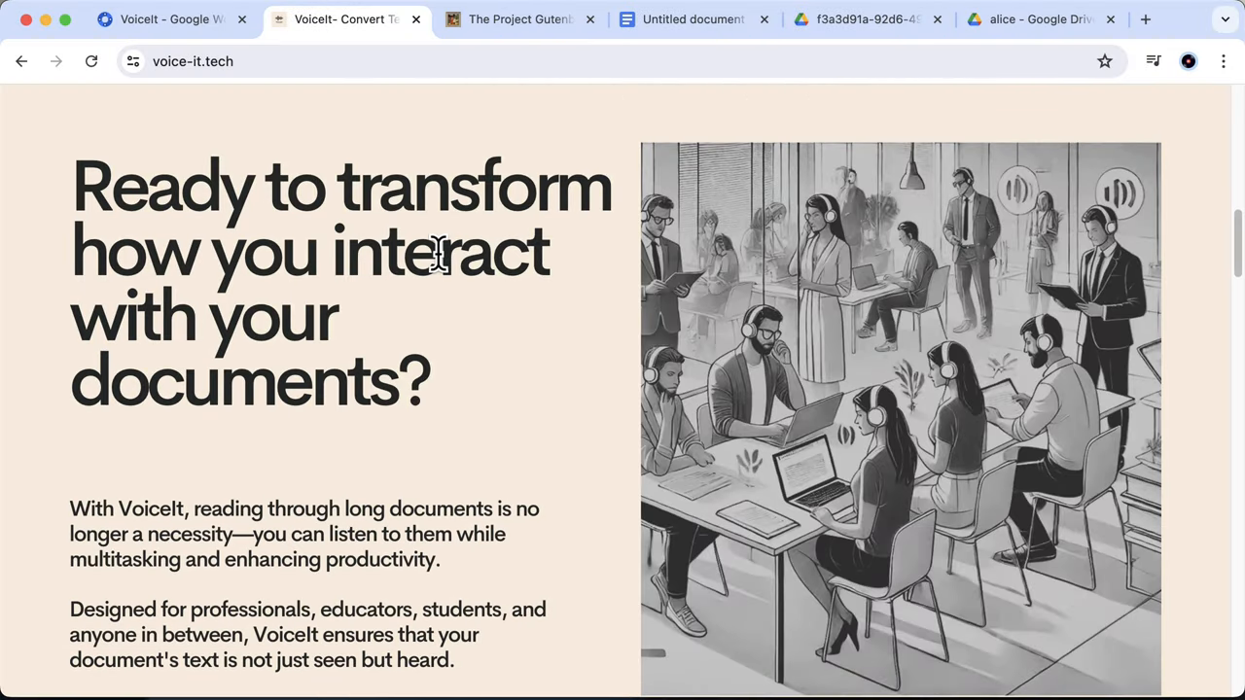